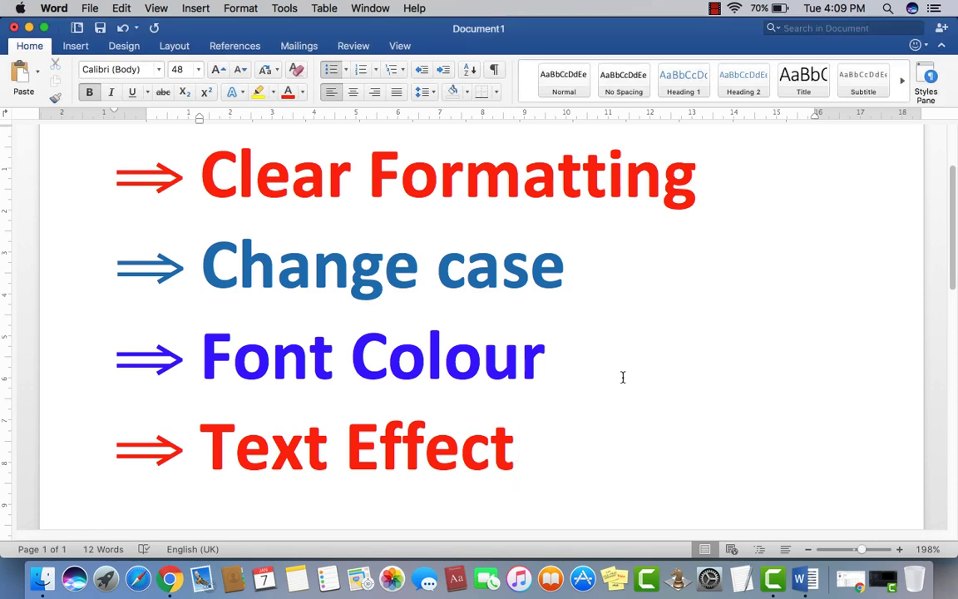
- Place the cursor on the empty line below the Text Effect heading and scroll down
click(516, 447)
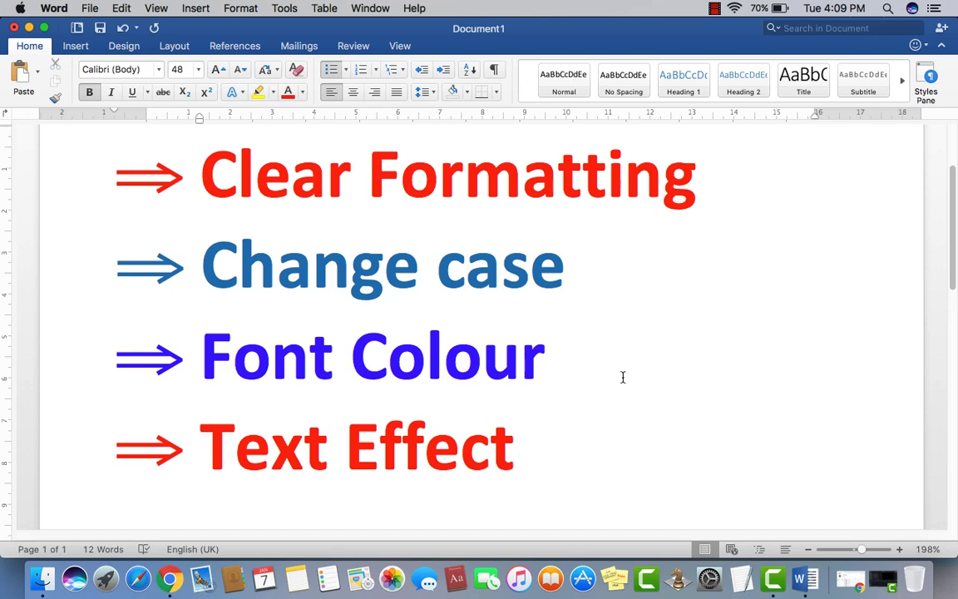
click(515, 447)
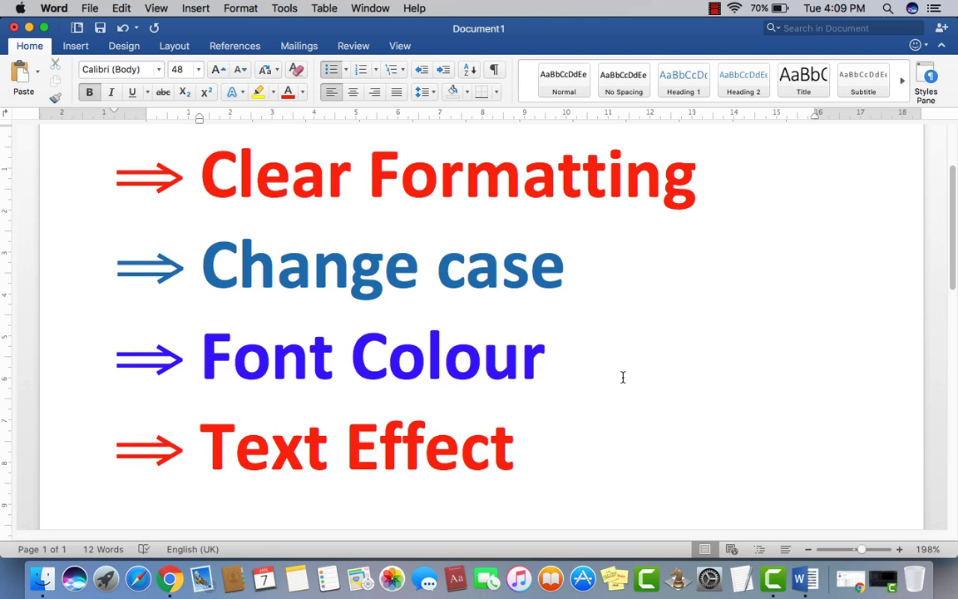
click(516, 446)
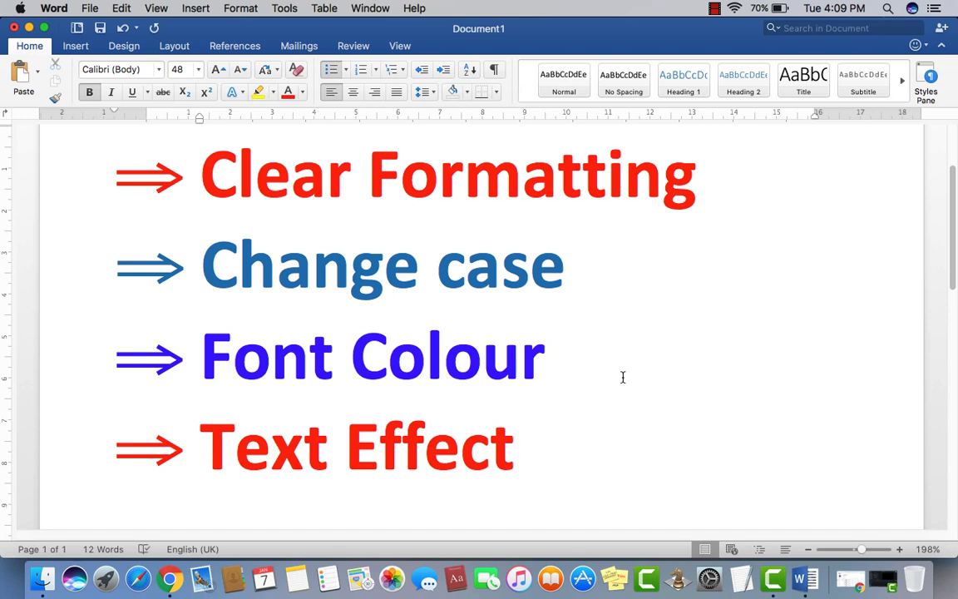
click(516, 445)
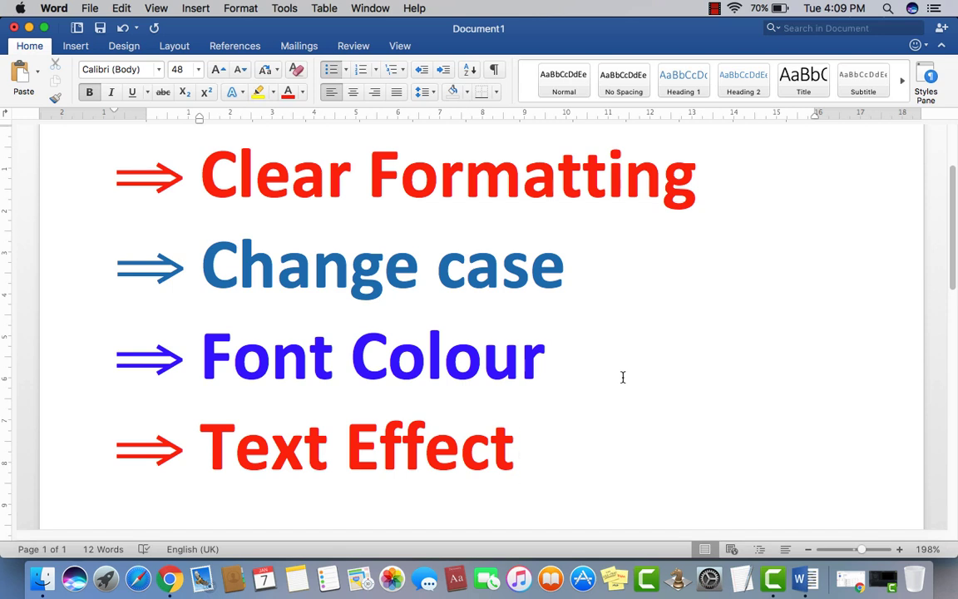
click(516, 447)
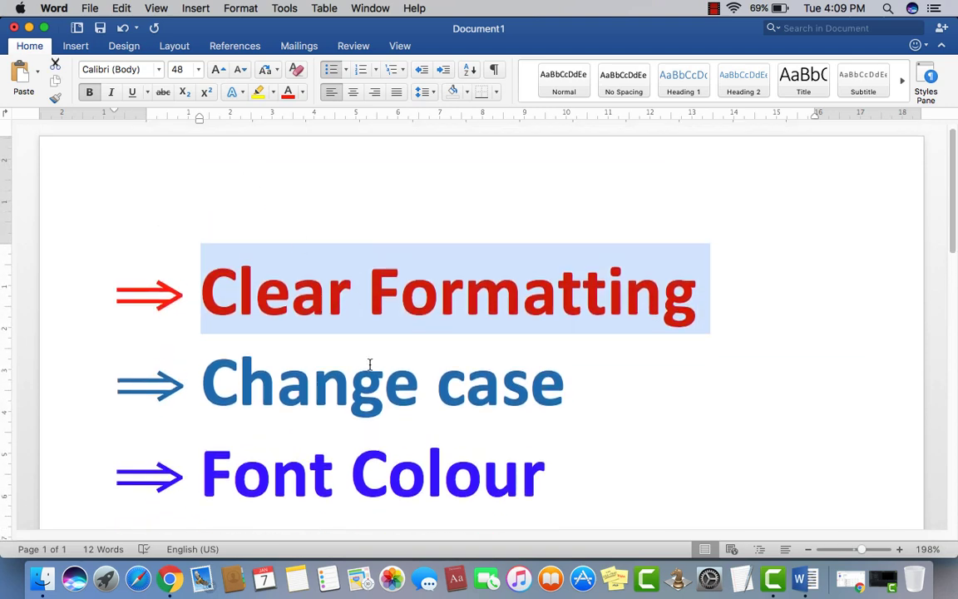
scroll(down, 3)
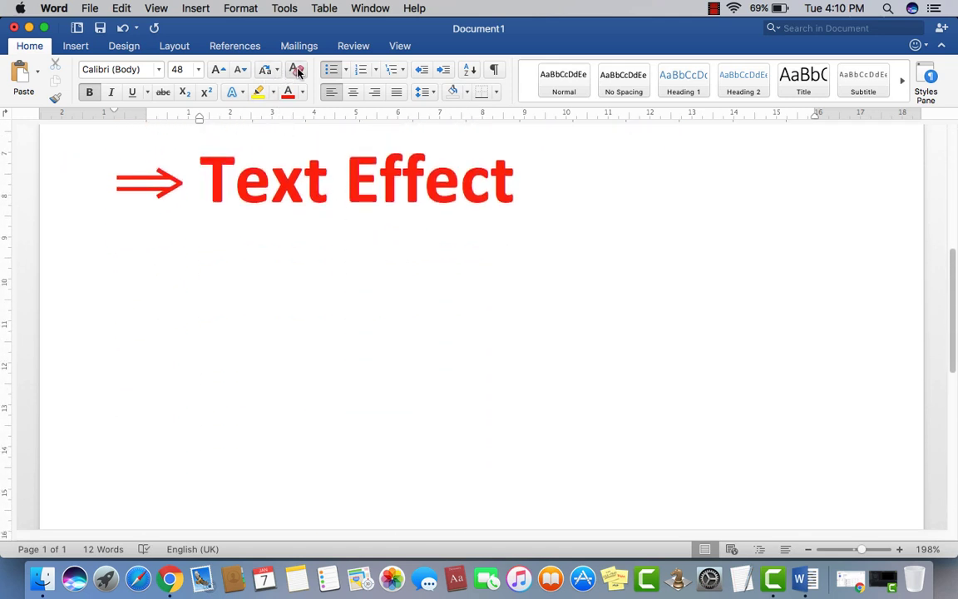
mouse_move(297, 69)
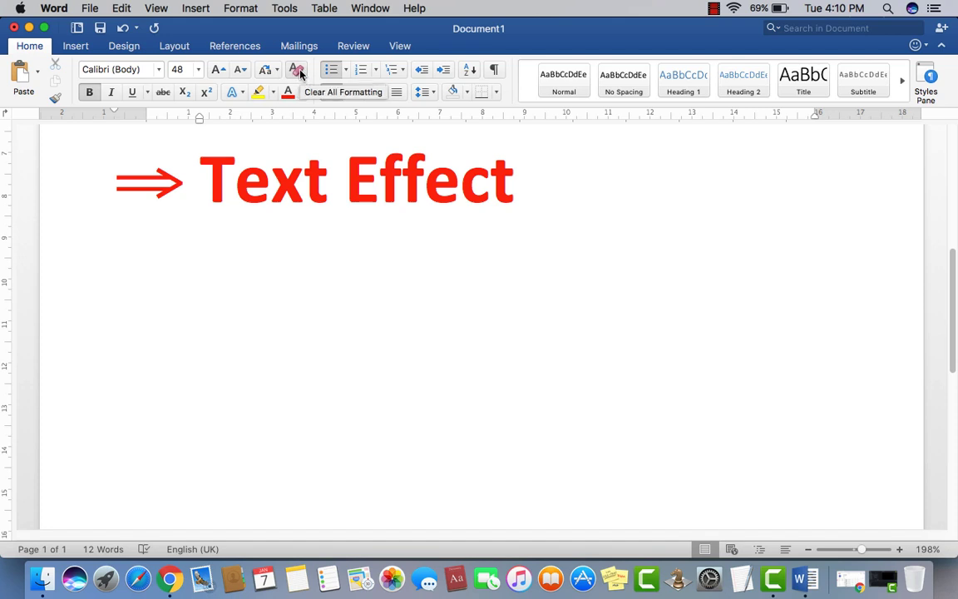
mouse_move(297, 70)
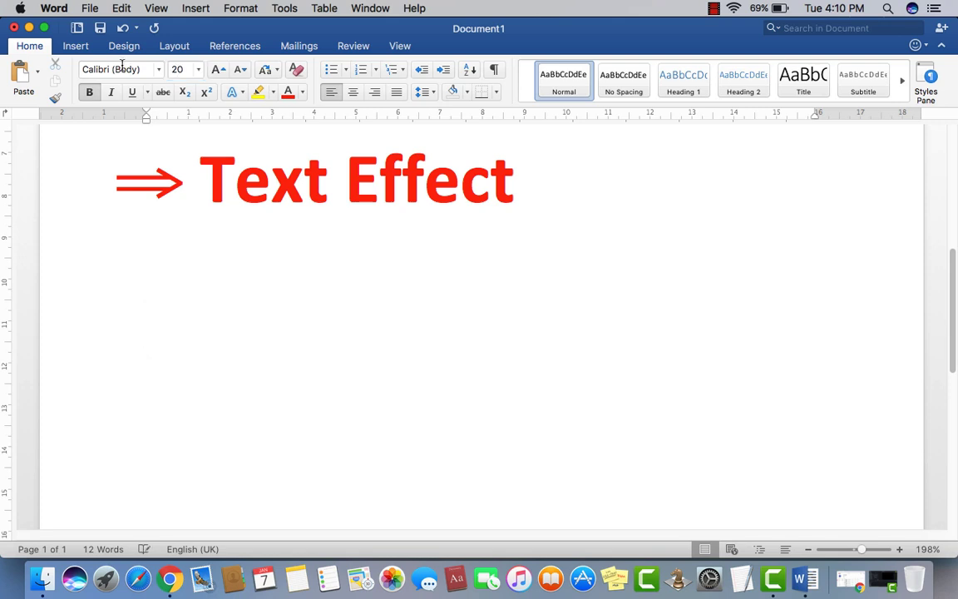
- Type the line 'Ms office word 2016' below the Text Effect heading
text(Ms)
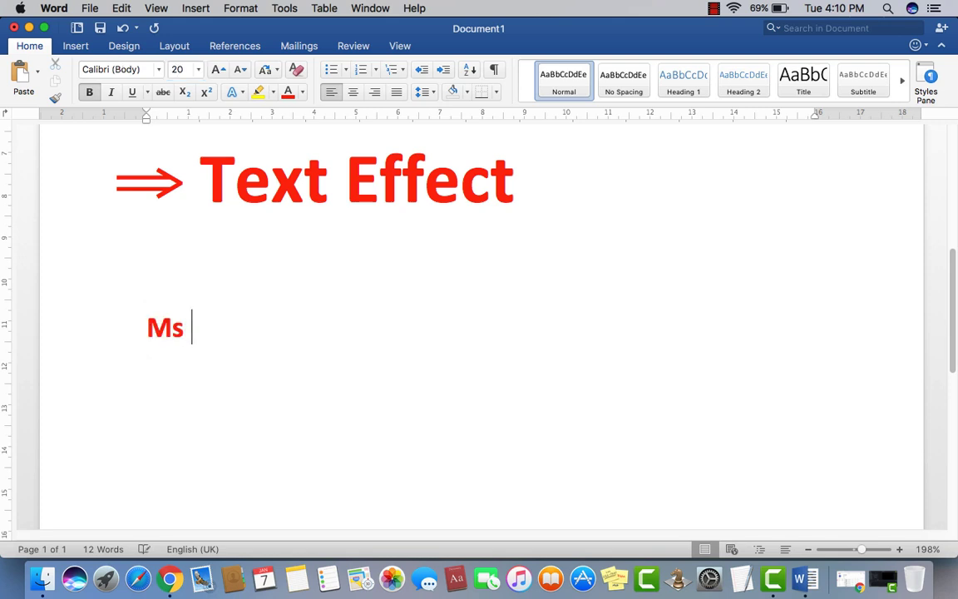
text(office wor)
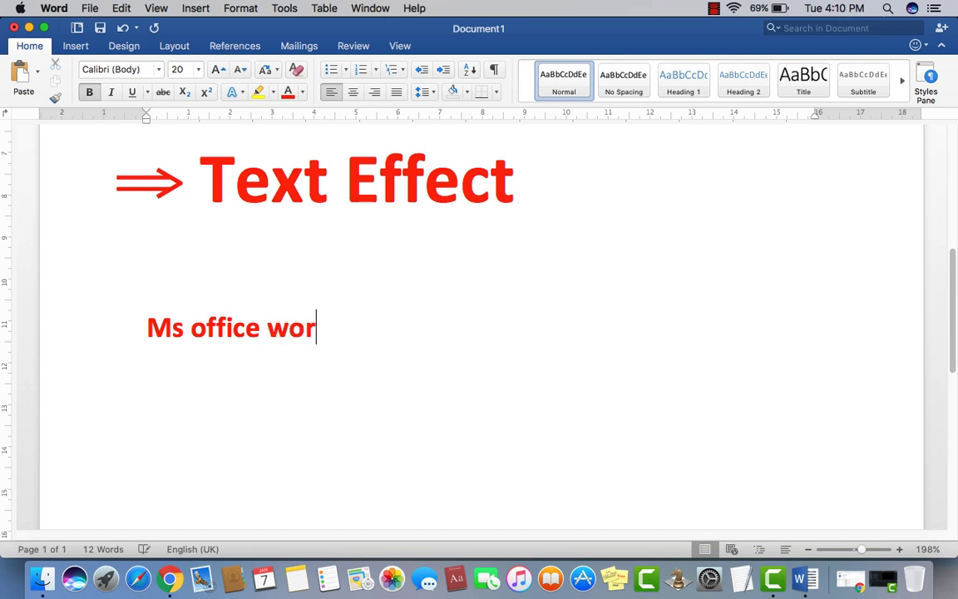
text(d 201)
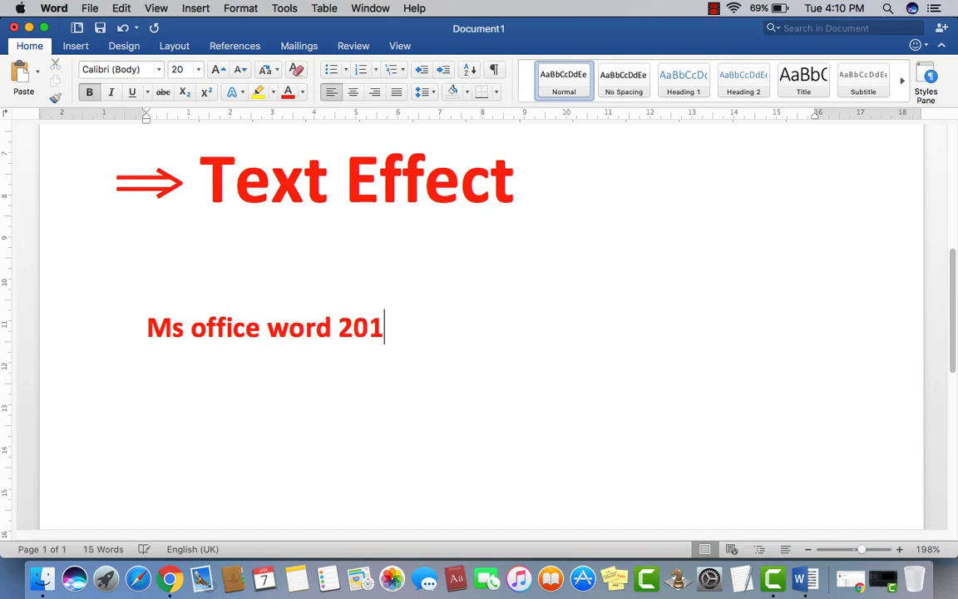
text(6)
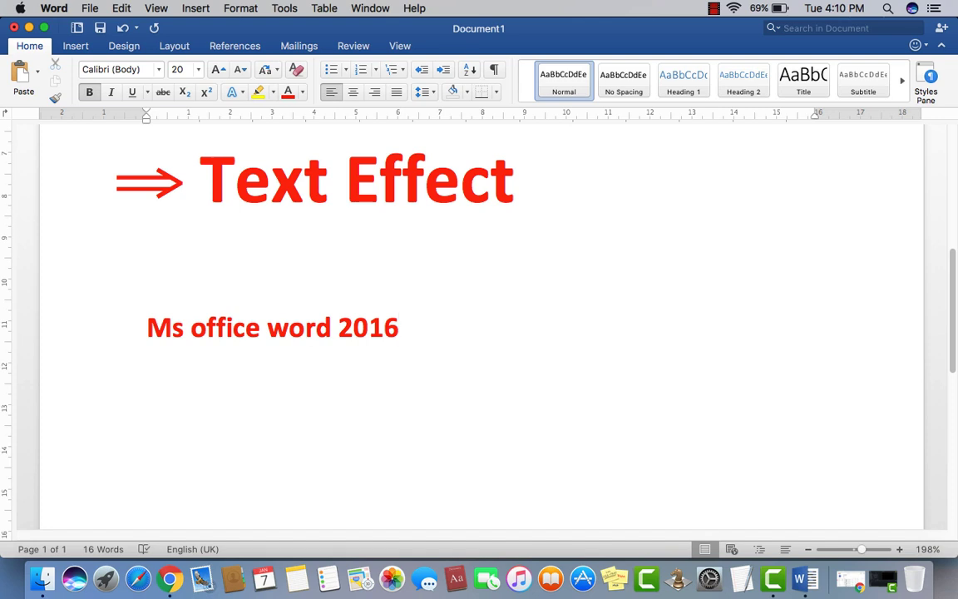
- Select 'office word 2016' and clear its red bold formatting to plain text
click(399, 326)
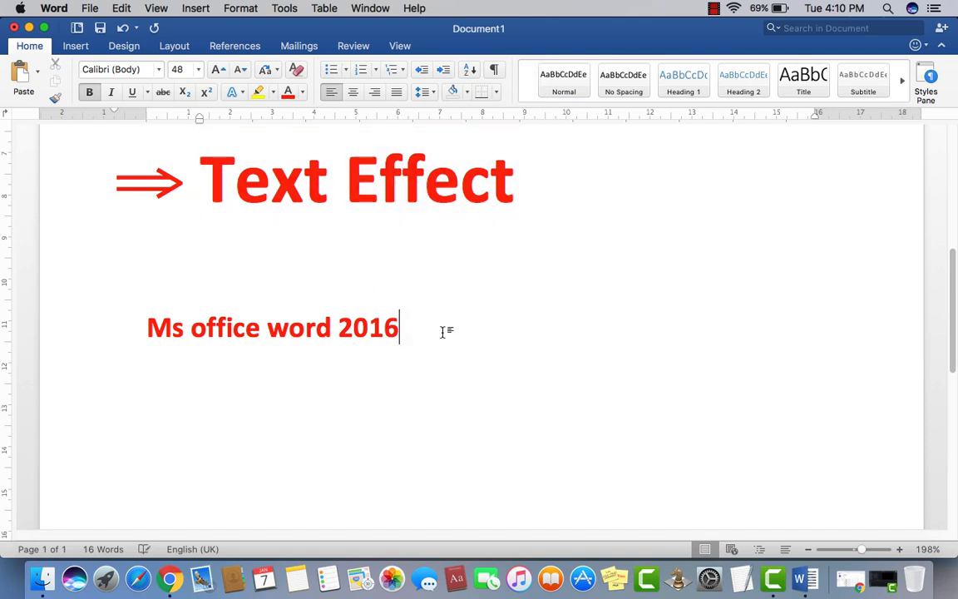
click(563, 80)
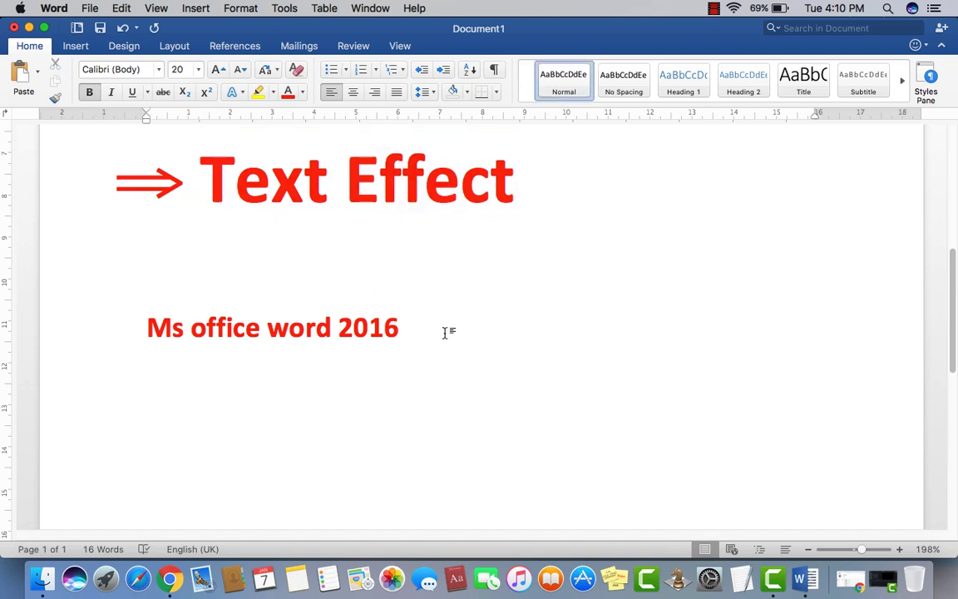
drag(194, 327, 398, 327)
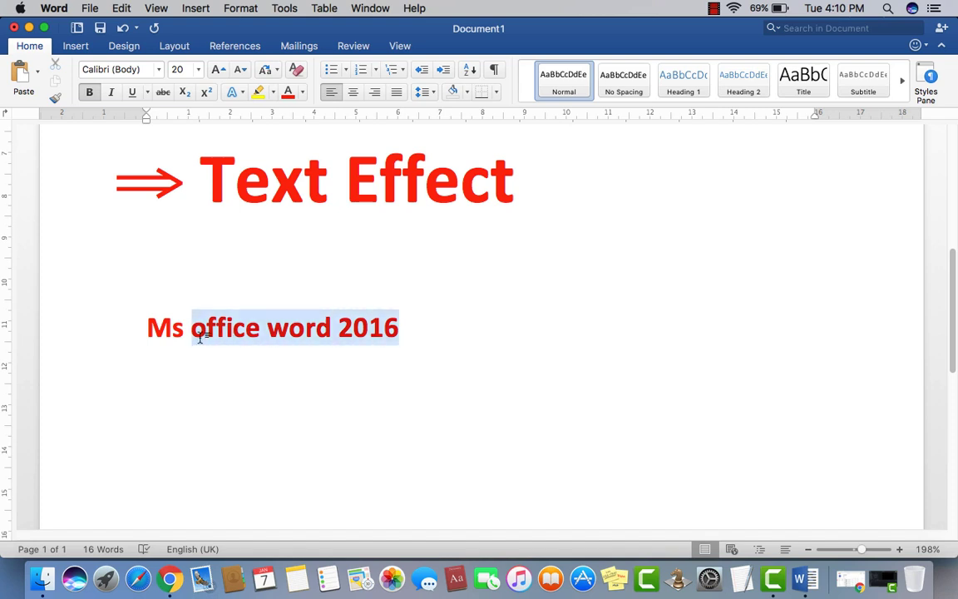
click(404, 327)
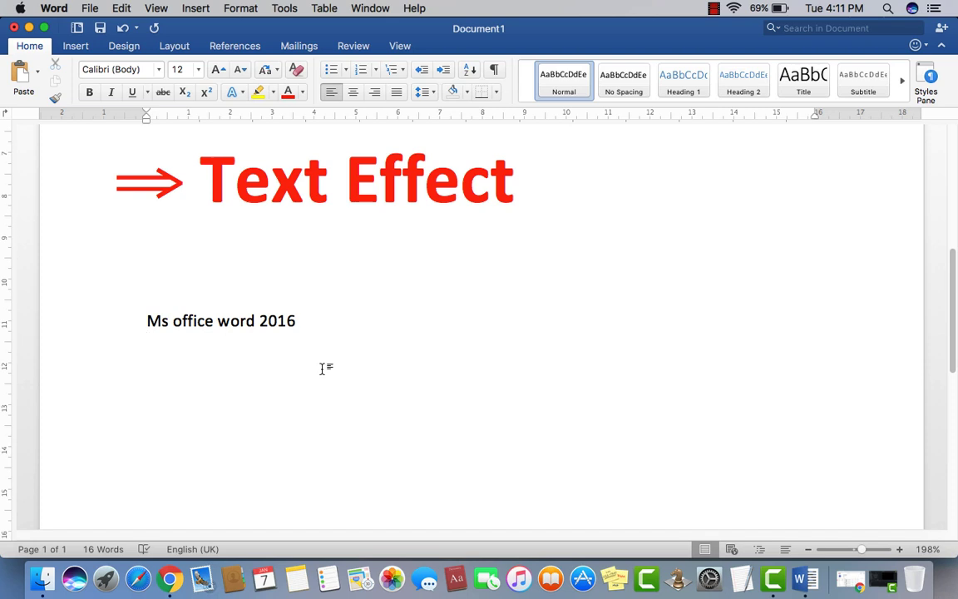
- Add a second line 'Word 2016' and start a new empty line below it
key(Return)
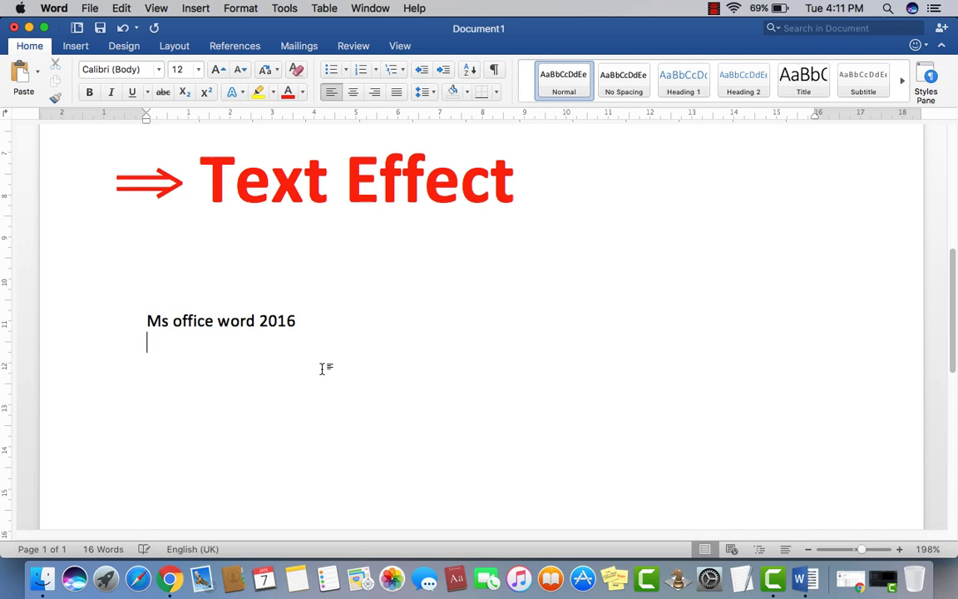
text(Word 2)
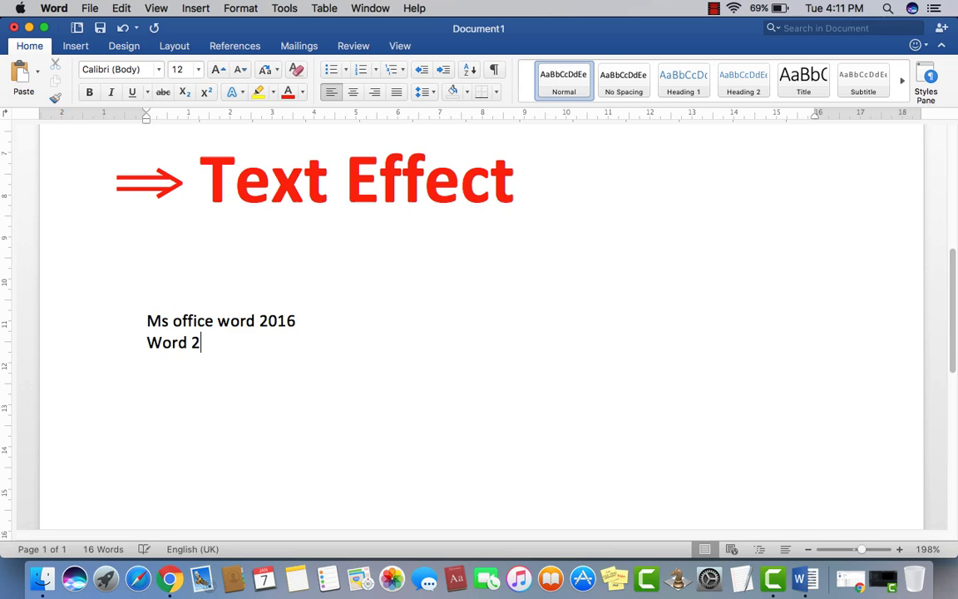
text(016)
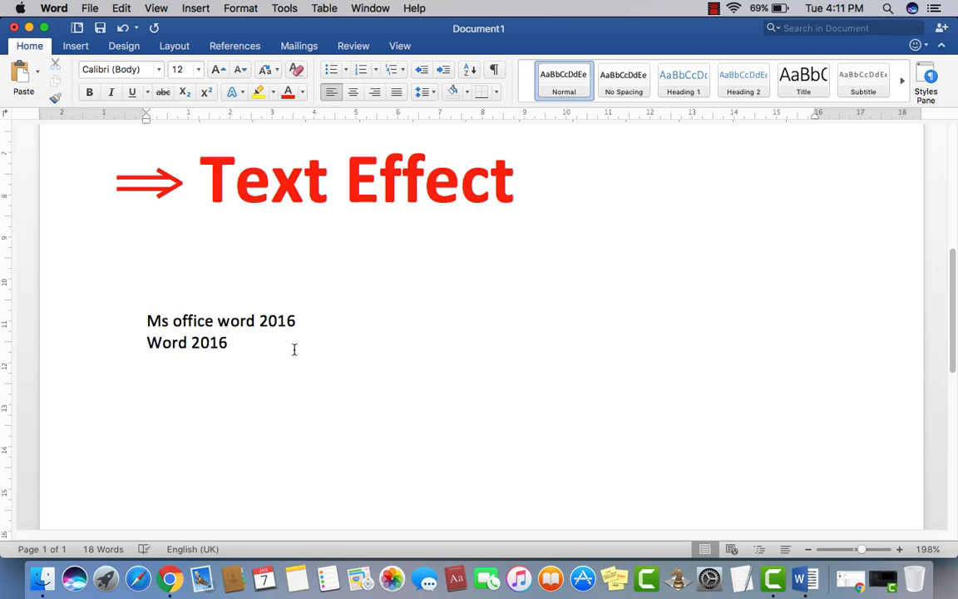
key(enter)
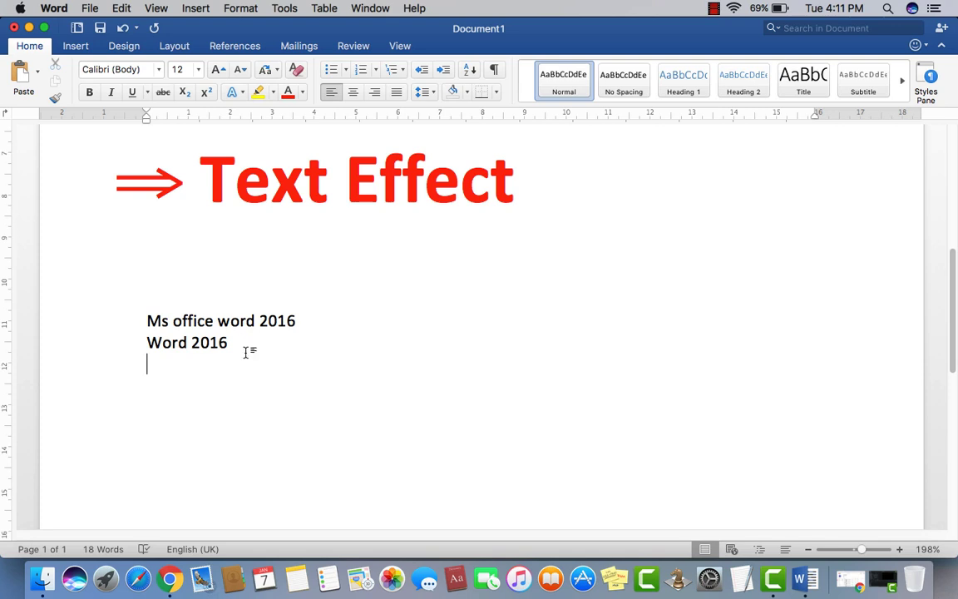
mouse_move(306, 322)
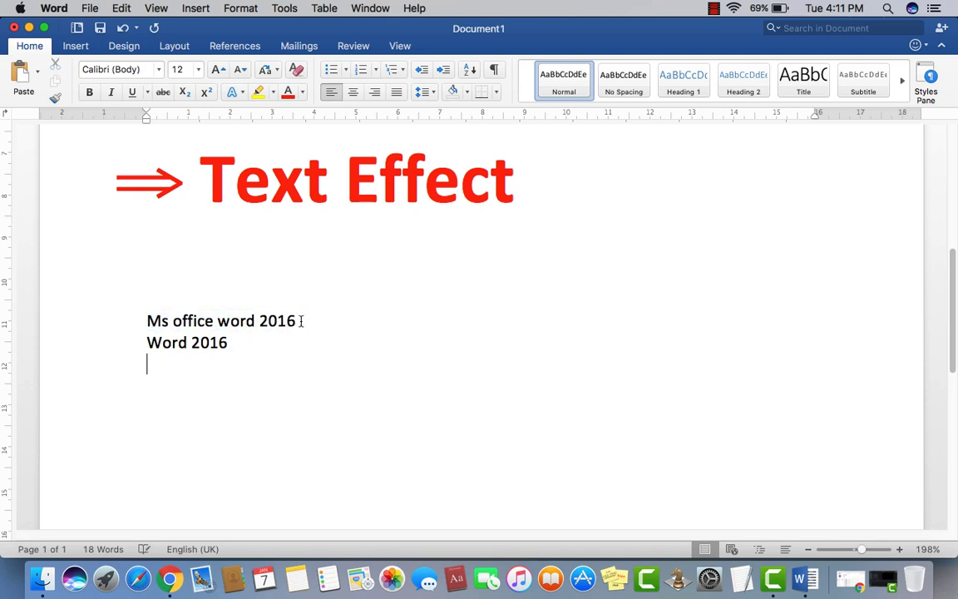
- Style the 'Ms office word 2016' line in Apple Chancery yellow-green, then clear all formatting
triple_click(220, 320)
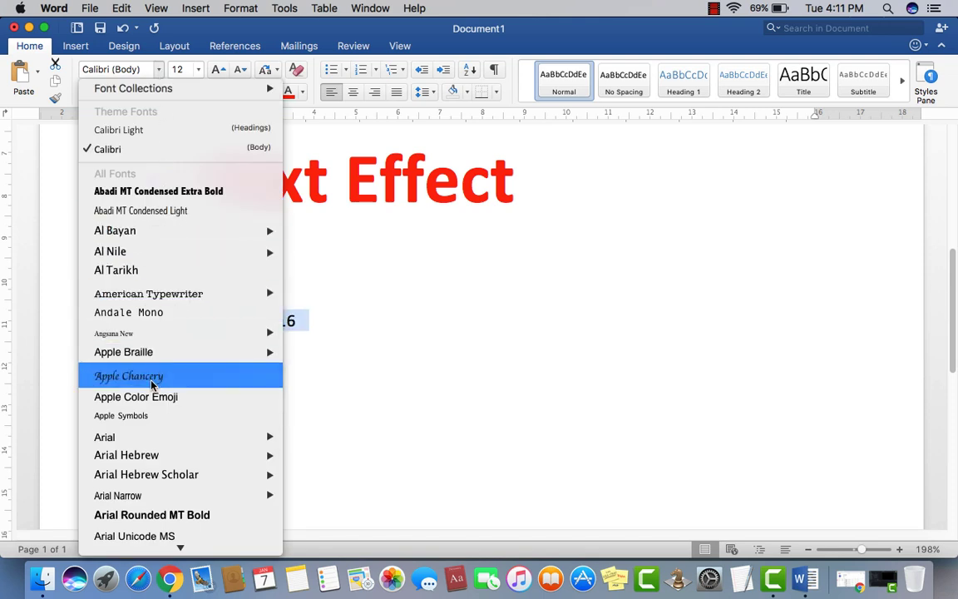
click(129, 376)
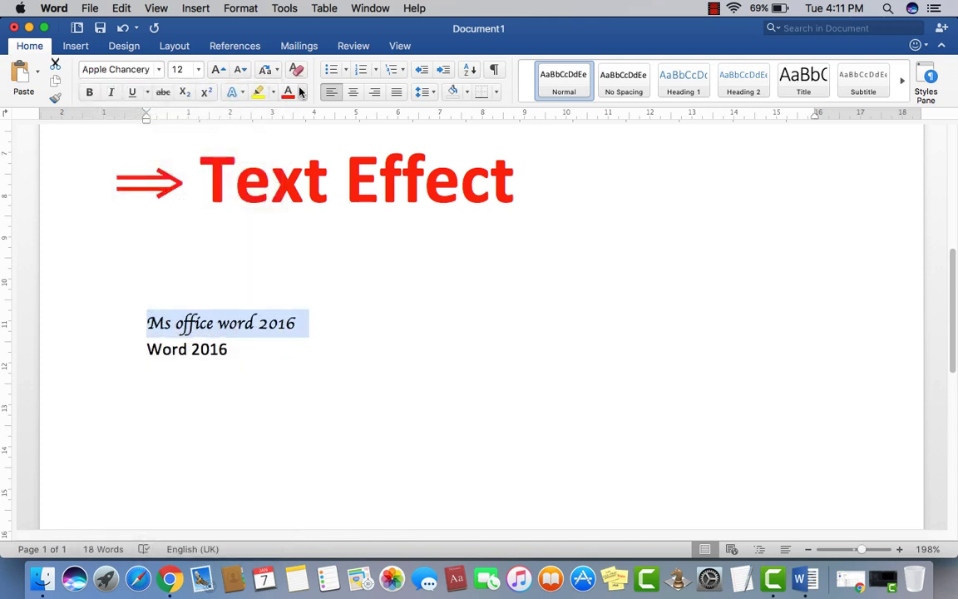
click(298, 92)
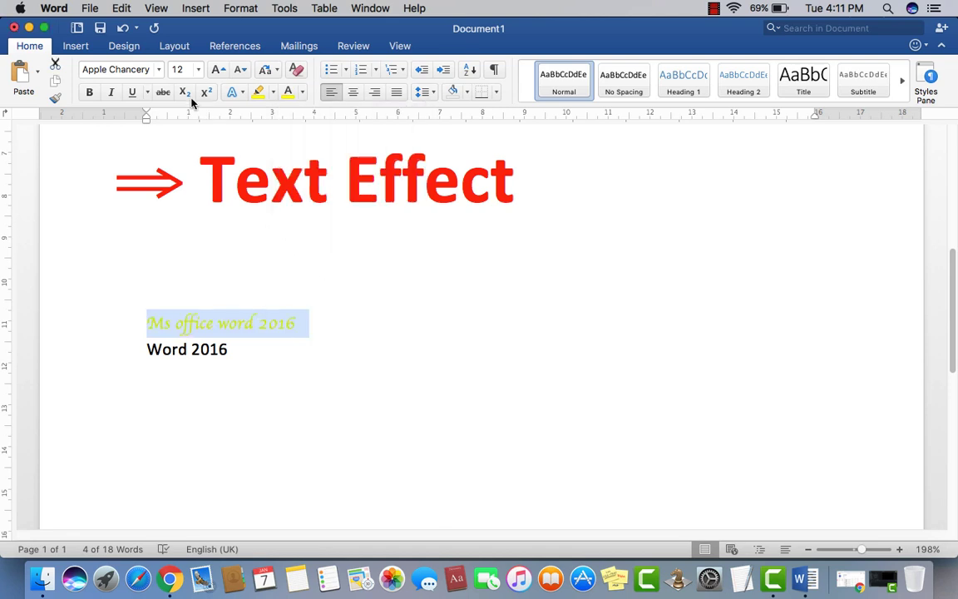
click(111, 92)
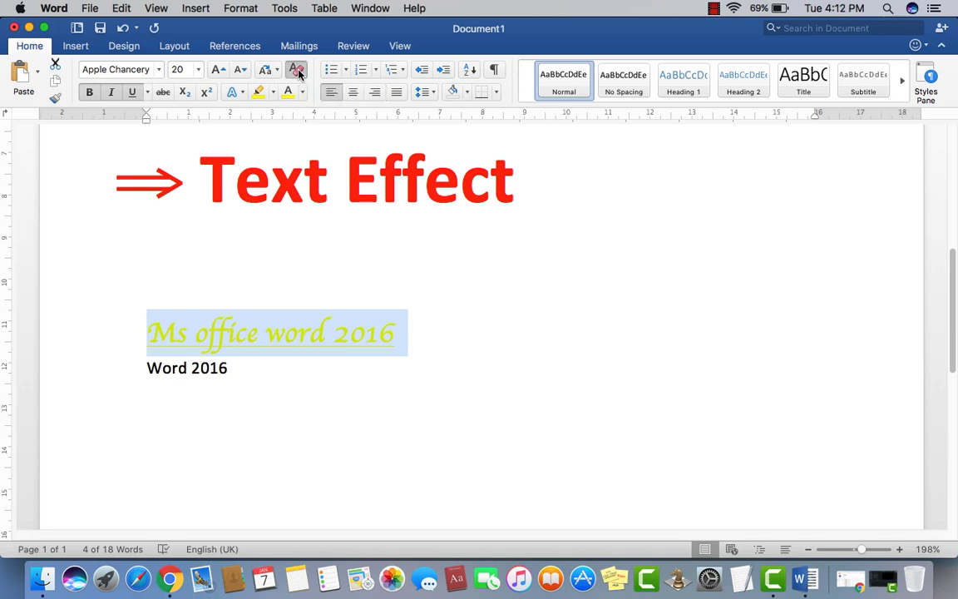
click(296, 69)
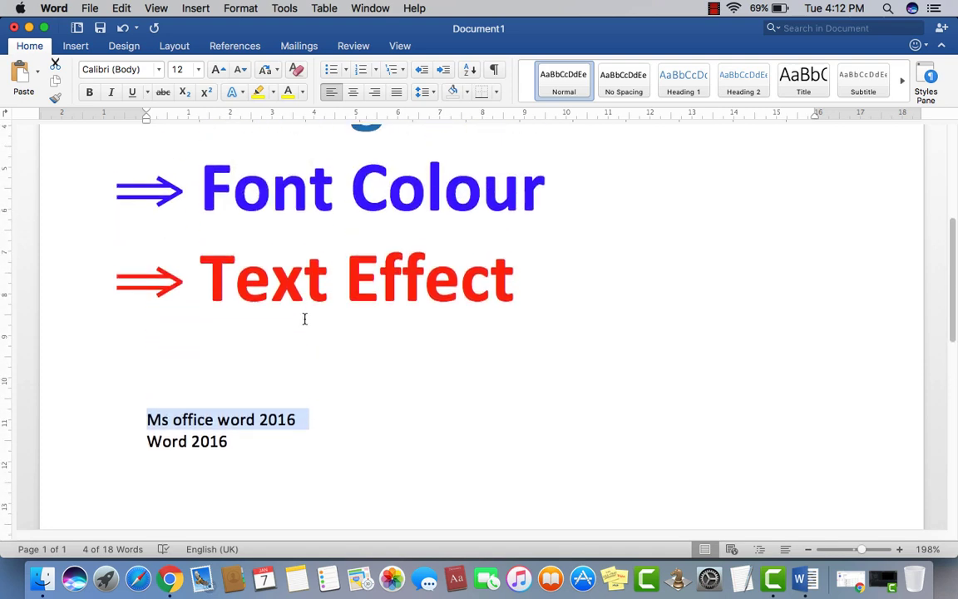
mouse_move(344, 525)
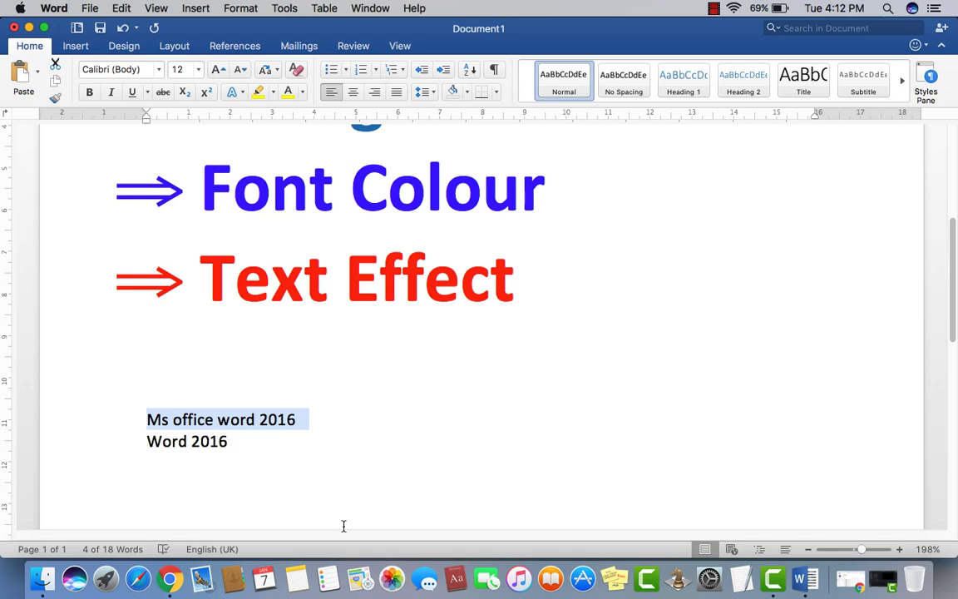
scroll(down, 3)
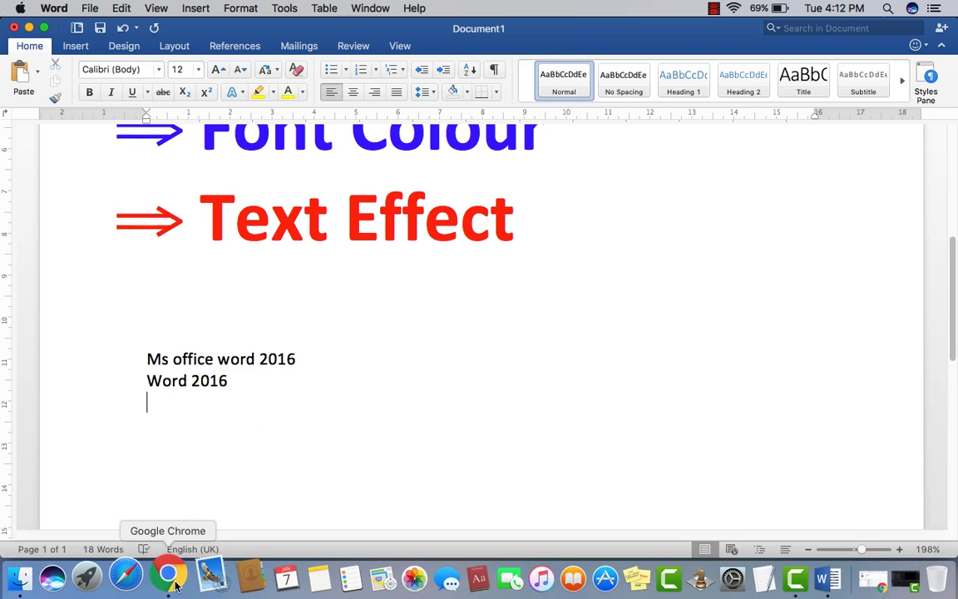
- Switch to Chrome and open google.com in a new tab
click(168, 575)
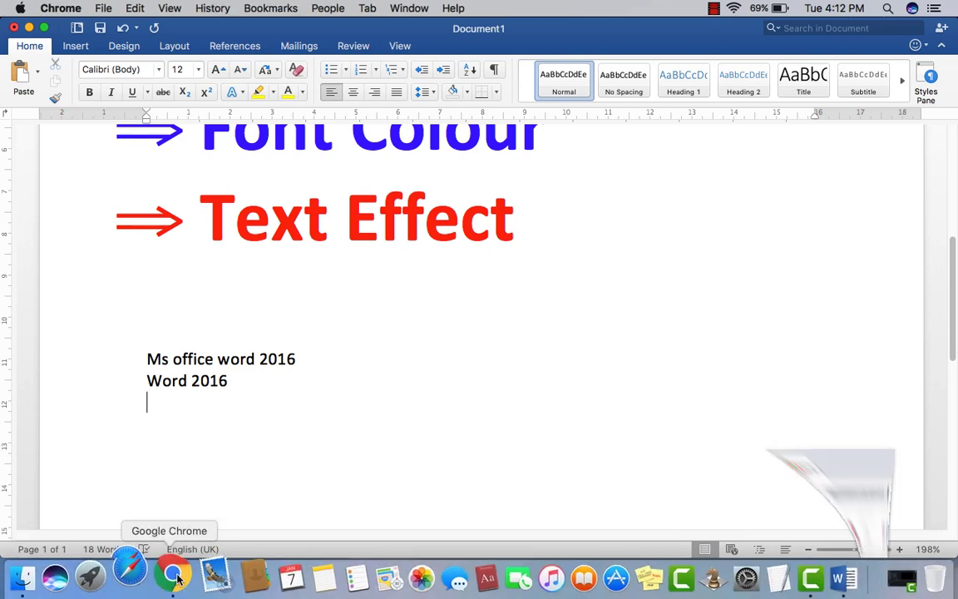
click(175, 574)
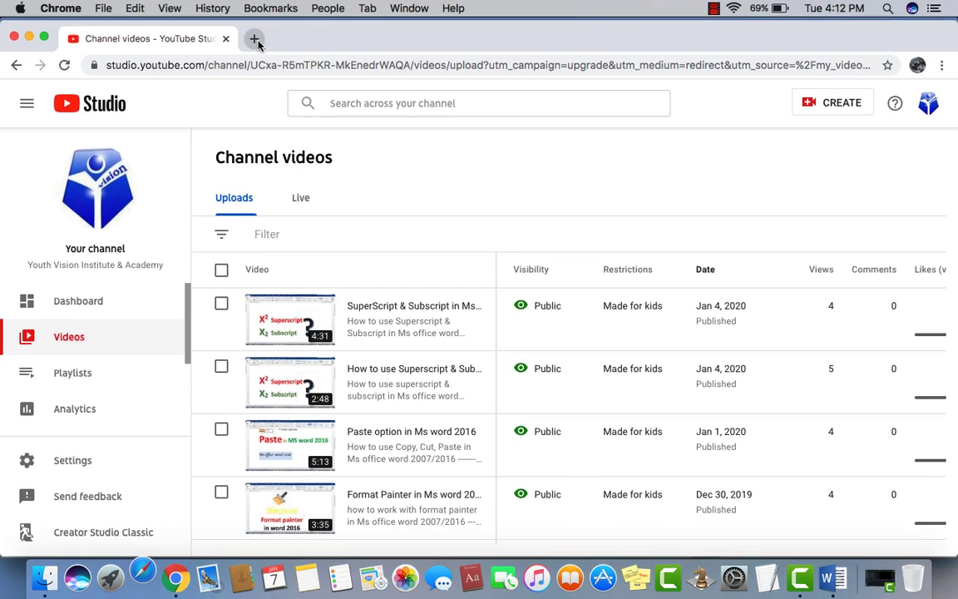
mouse_move(254, 38)
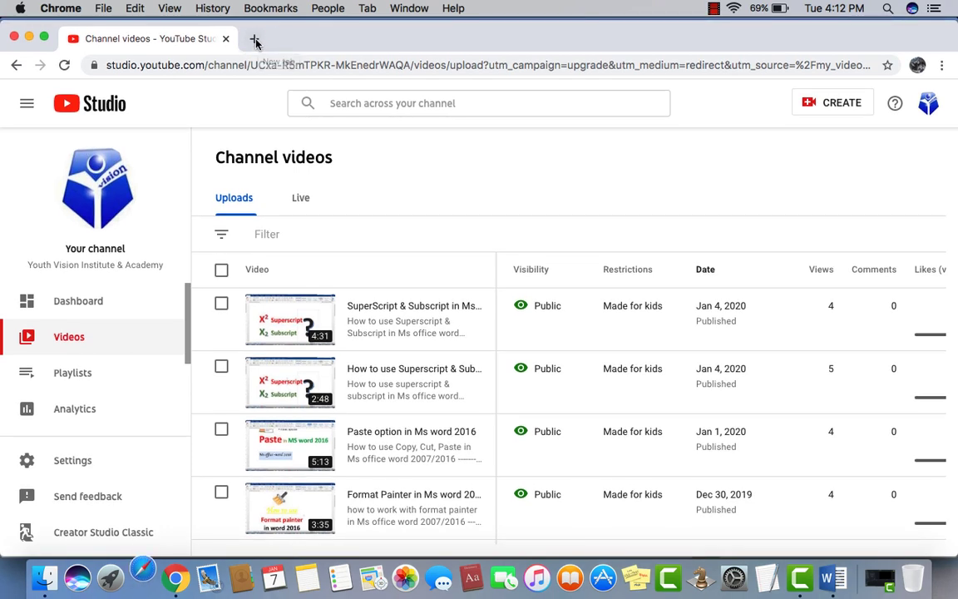
click(255, 38)
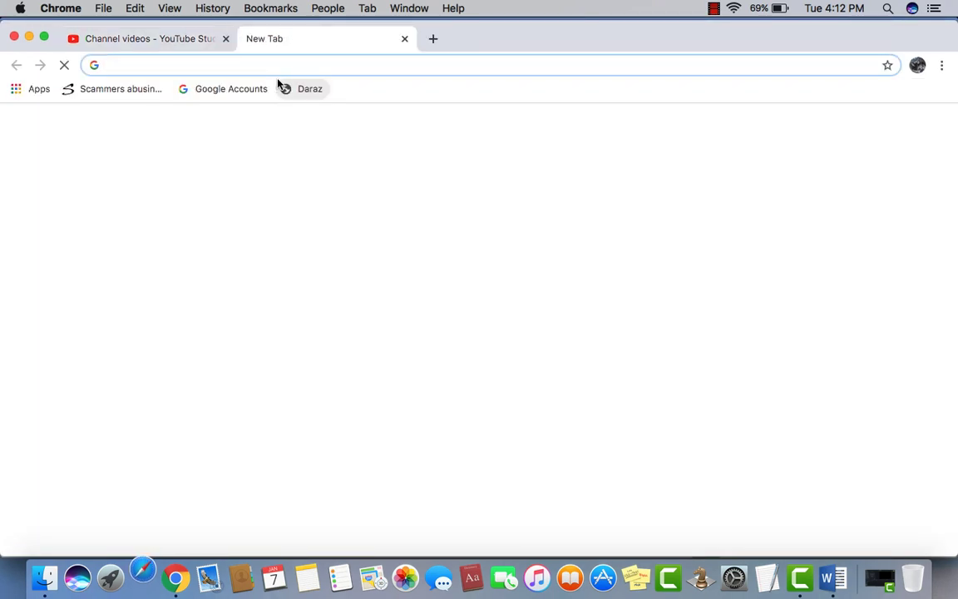
text(googlec)
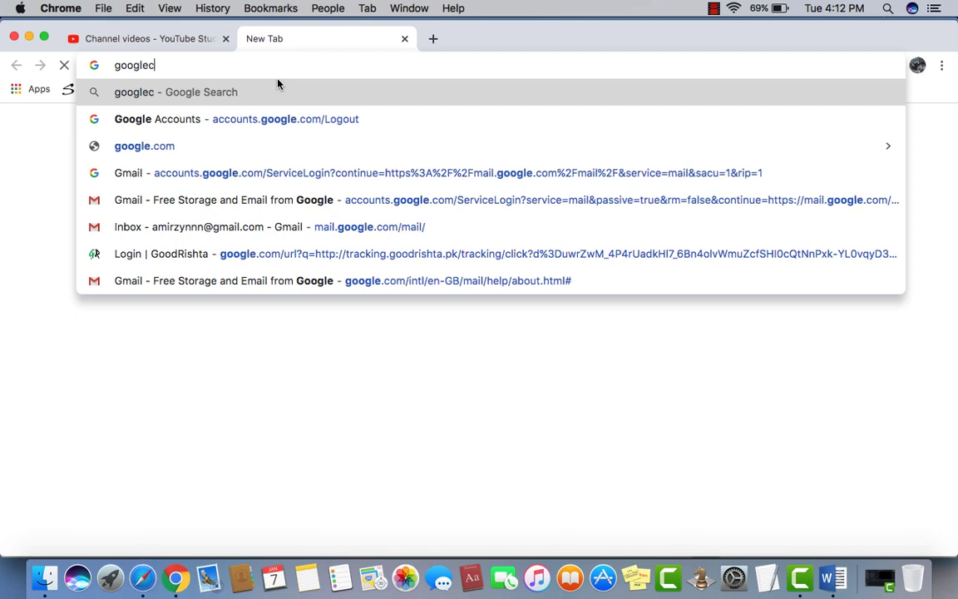
click(144, 145)
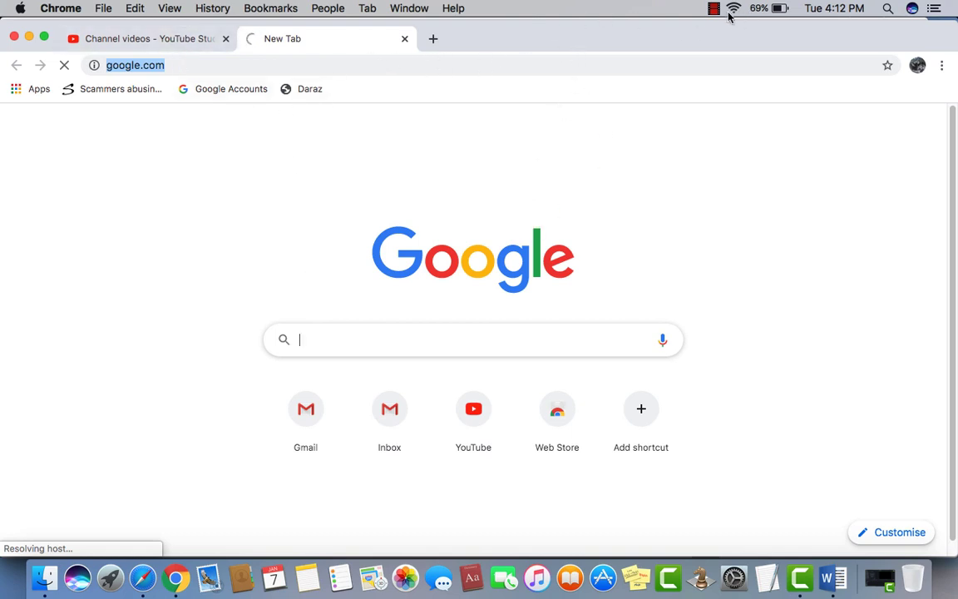
- Reload, search 'best computer institute in islamabad' and copy the selected result listings
click(733, 8)
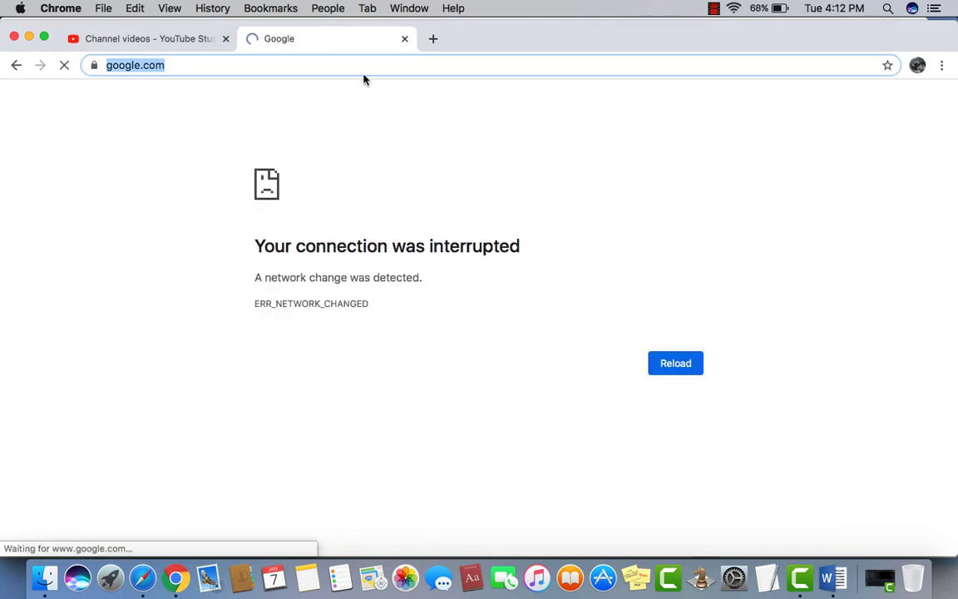
click(676, 363)
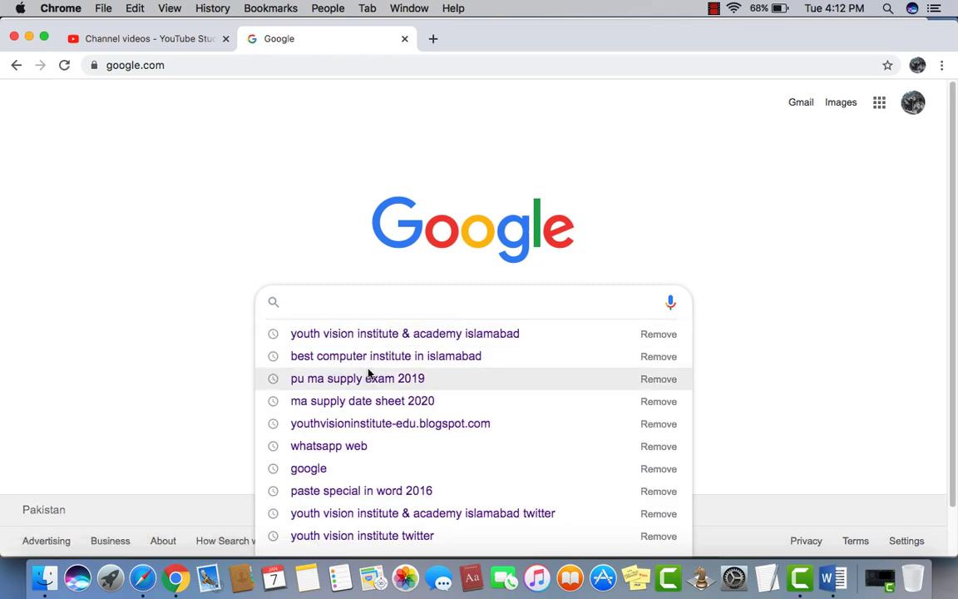
click(386, 355)
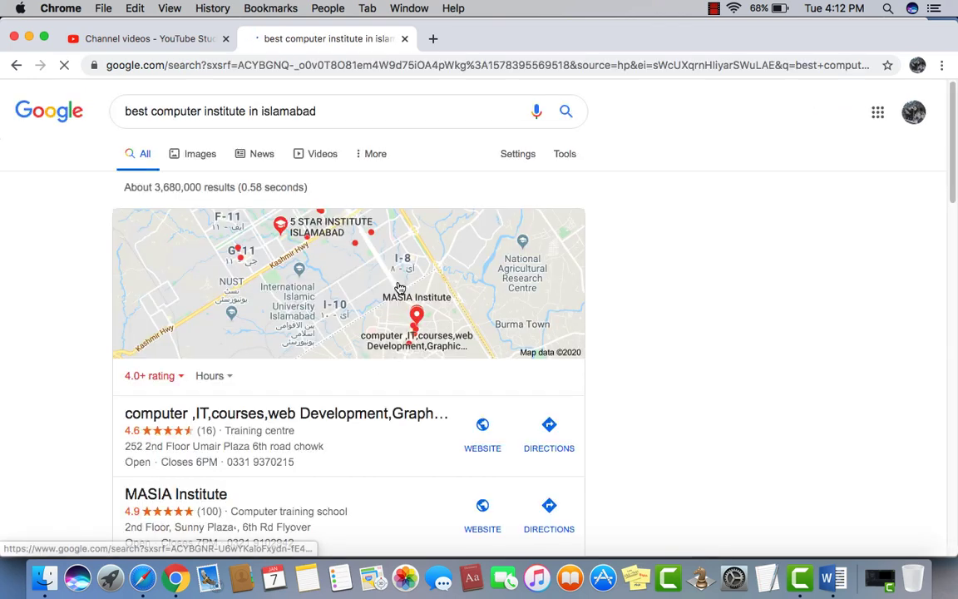
scroll(down, 3)
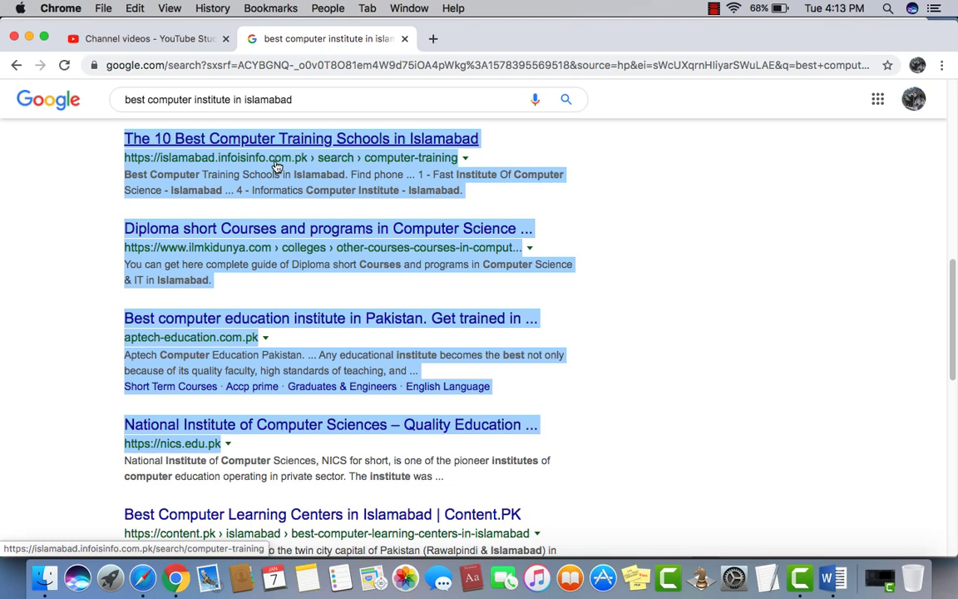
right_click(277, 163)
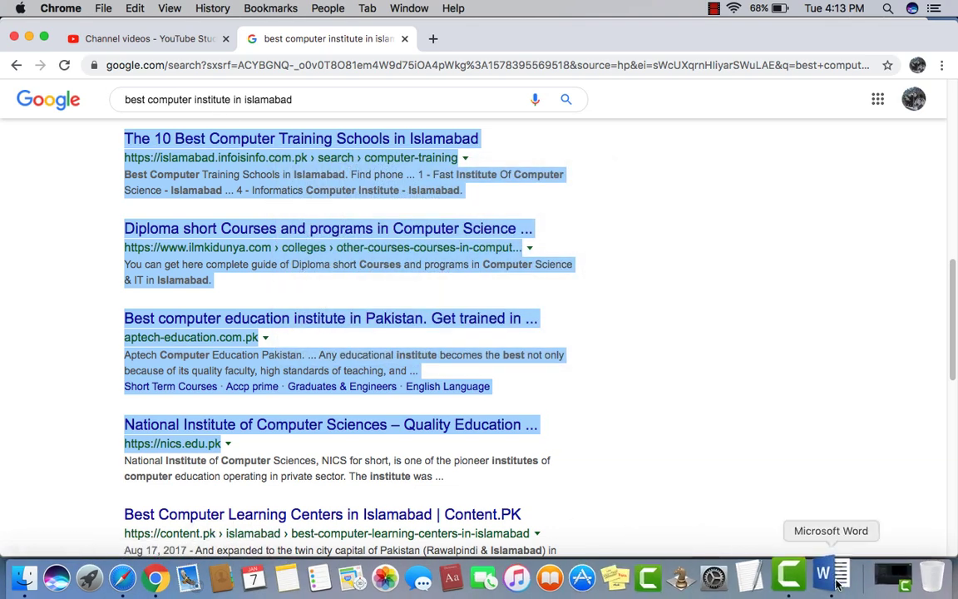
- Return to Word and scroll down to the paste spot below Word 2016
click(823, 576)
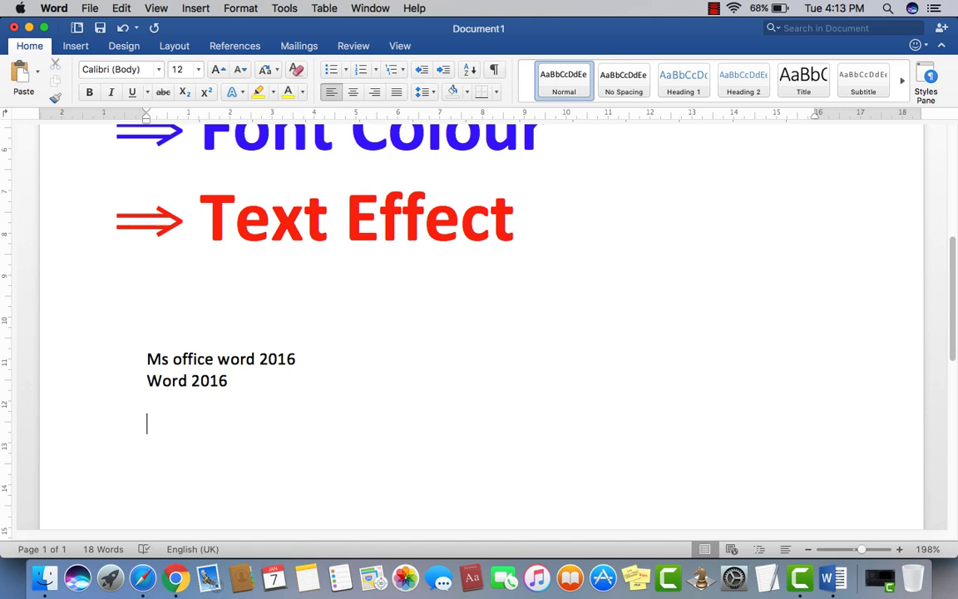
click(121, 8)
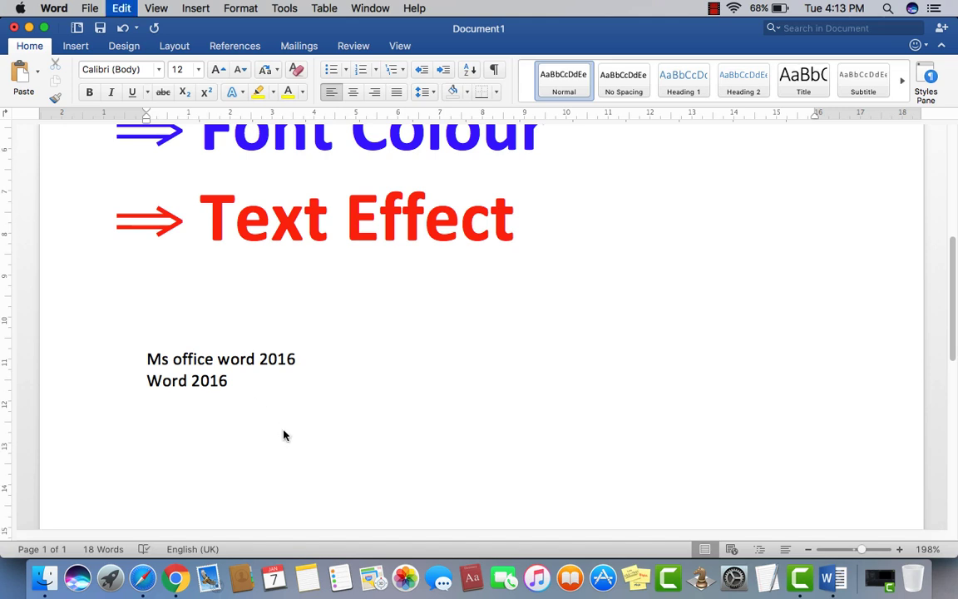
scroll(down, 3)
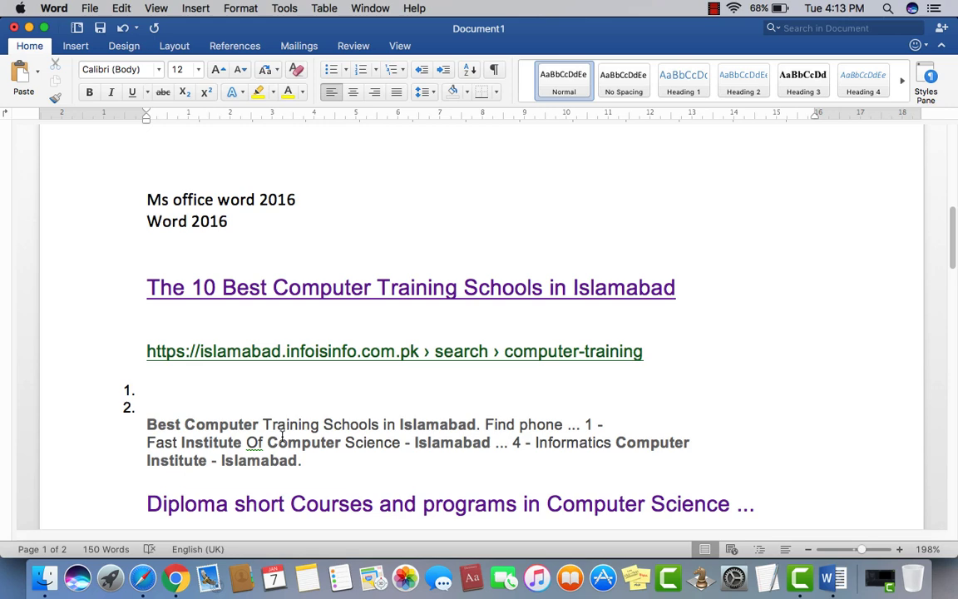
scroll(down, 3)
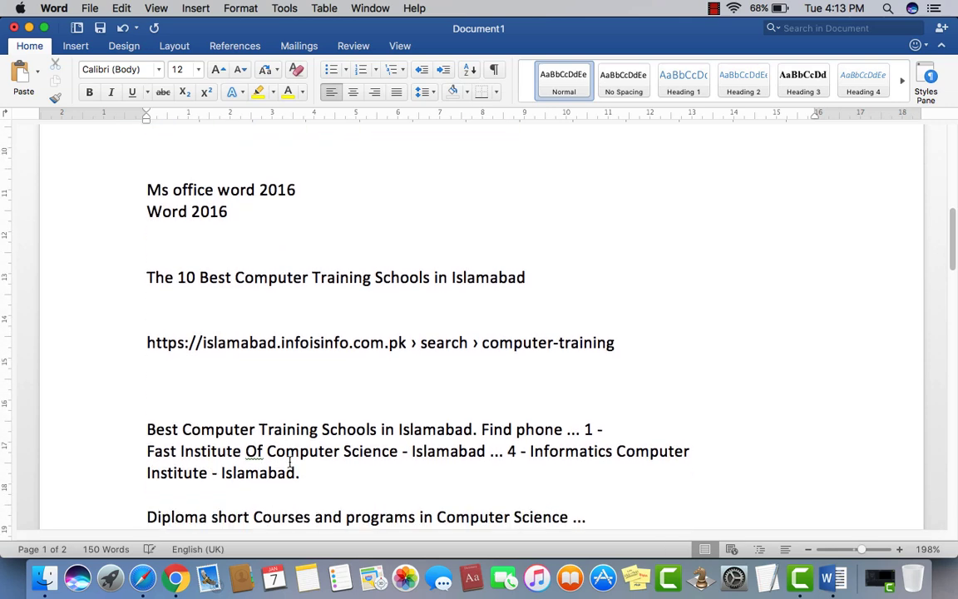
scroll(down, 3)
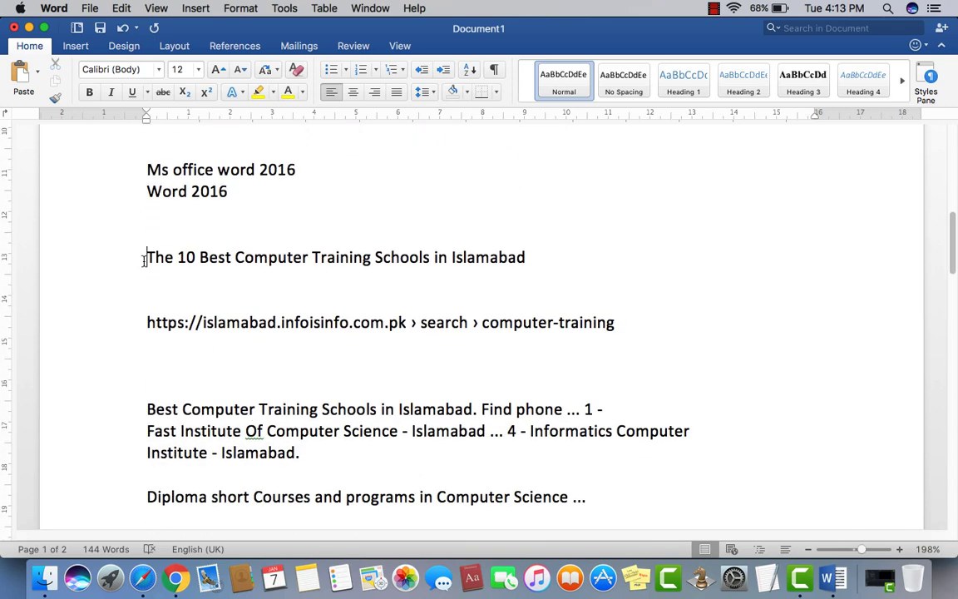
scroll(down, 3)
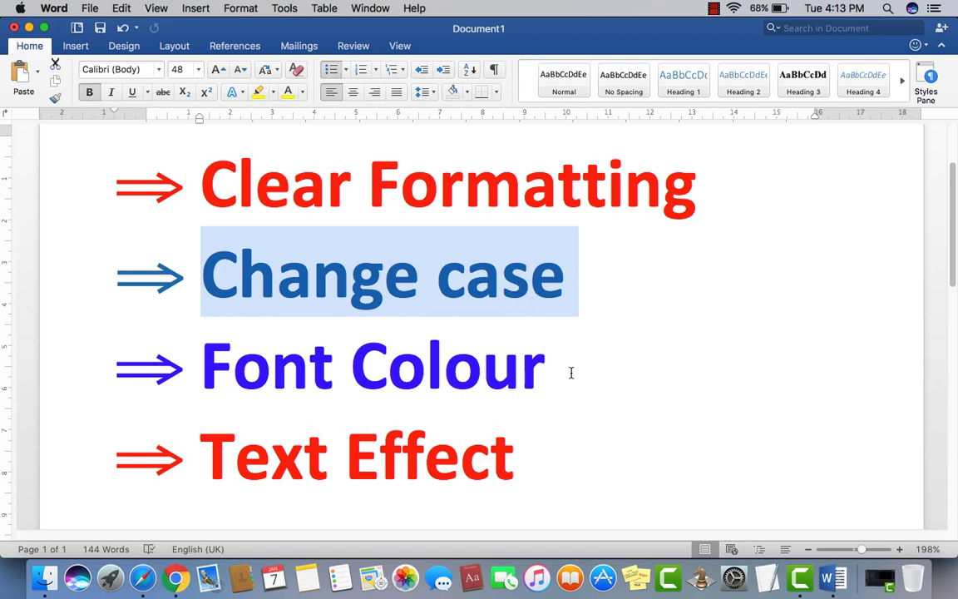
mouse_move(310, 309)
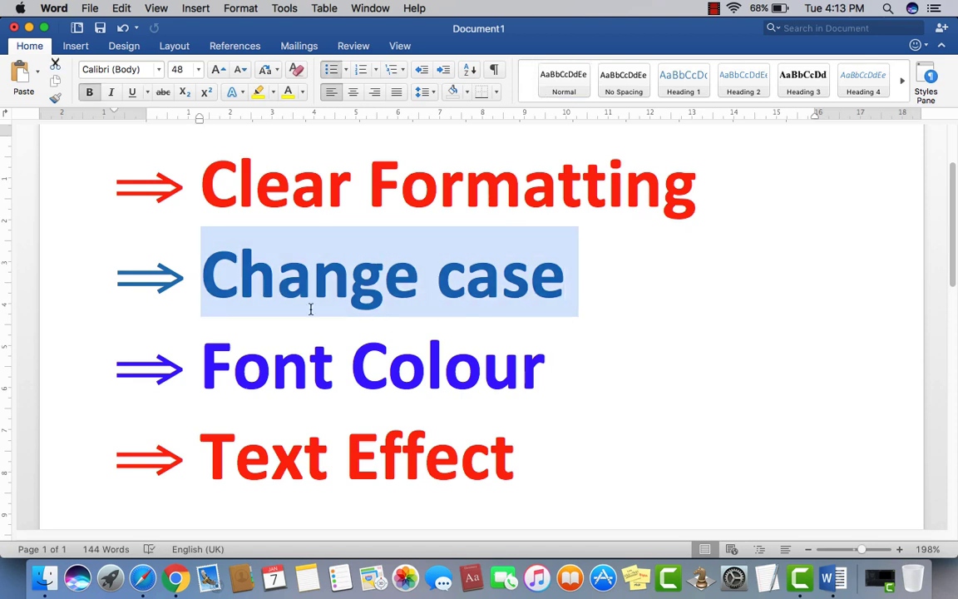
mouse_move(368, 383)
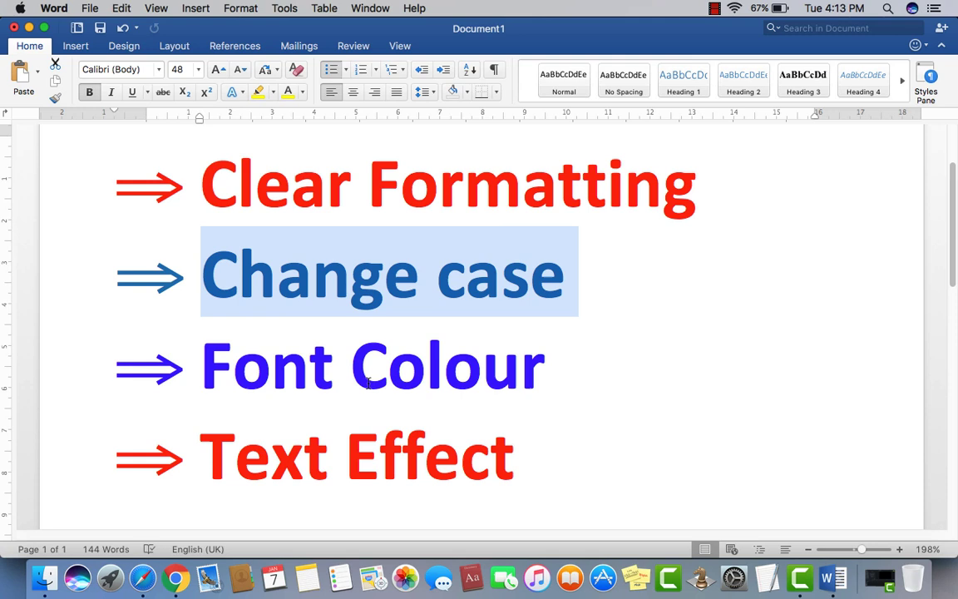
- Scroll down and delete the pasted results, leaving an empty line below the four-topic list
scroll(down, 3)
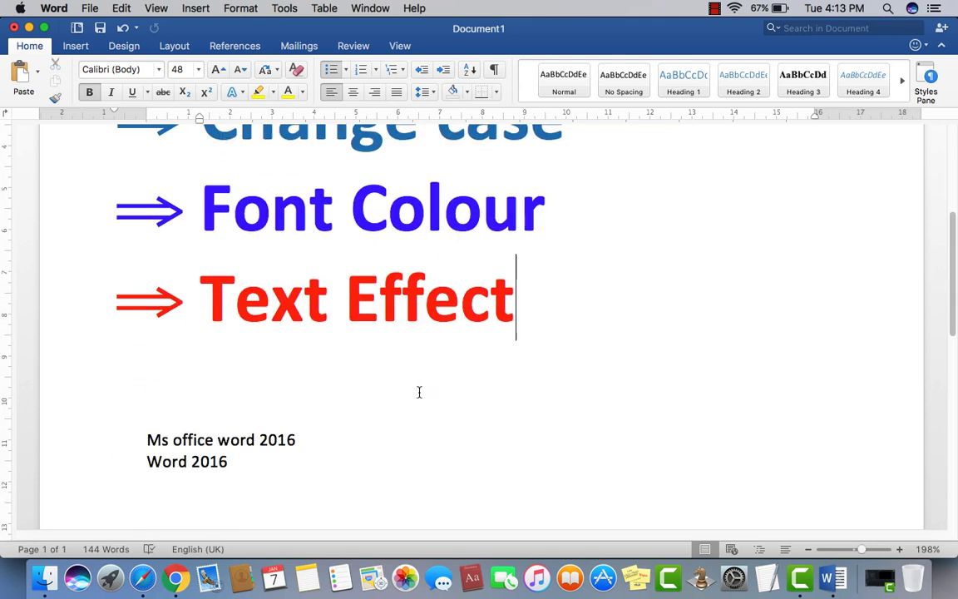
scroll(down, 3)
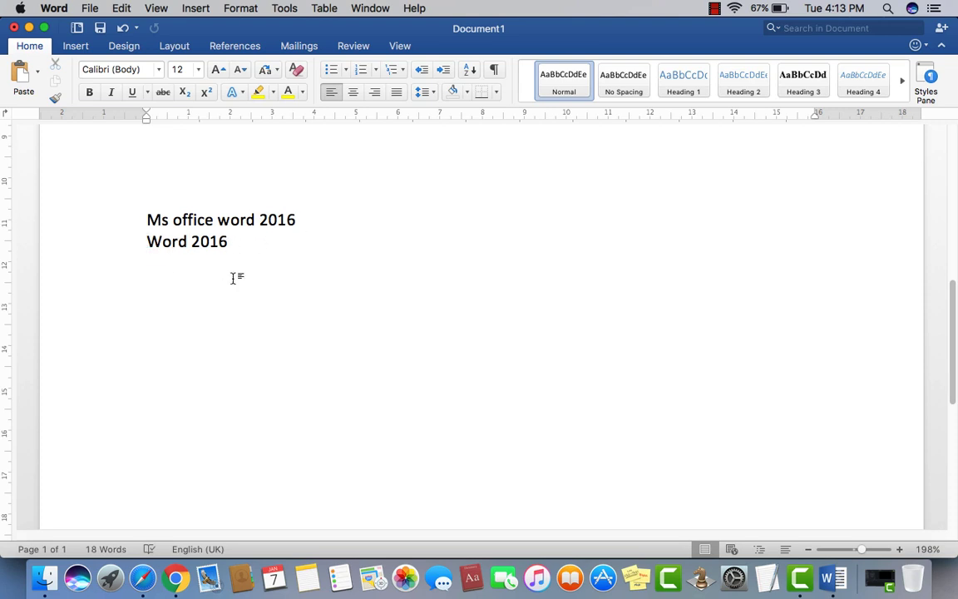
mouse_move(292, 254)
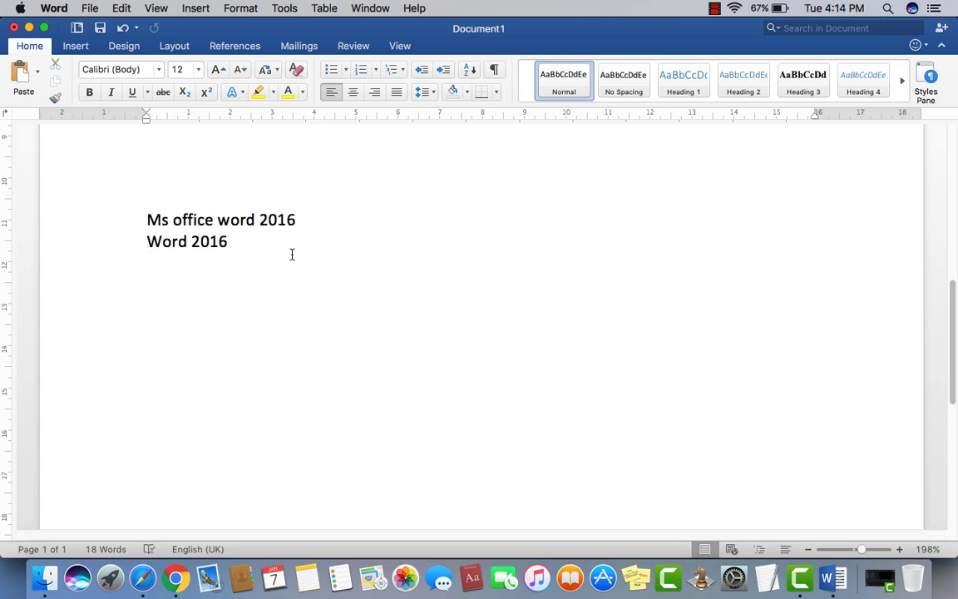
key(enter)
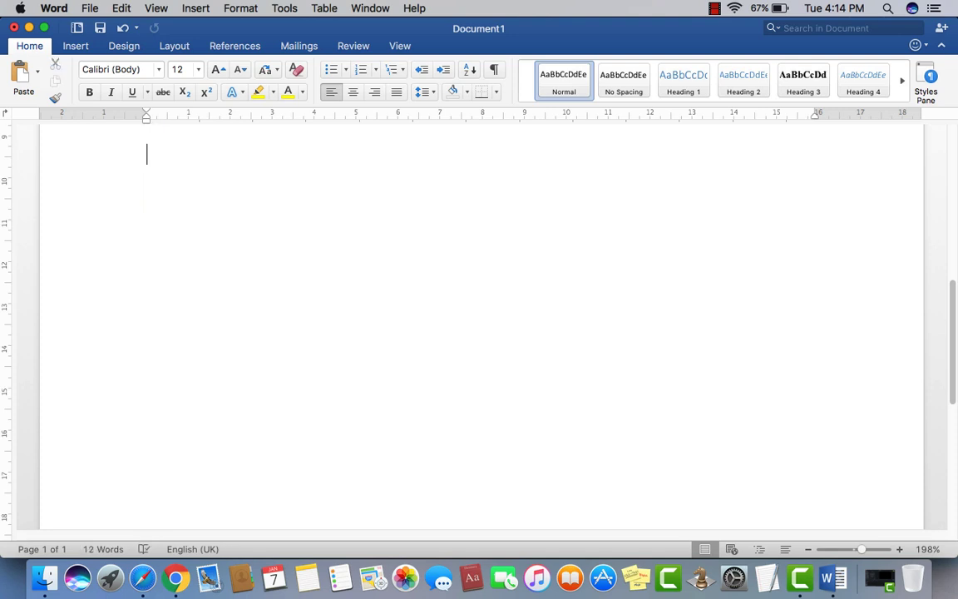
mouse_move(132, 237)
text(Ms office word 2016)
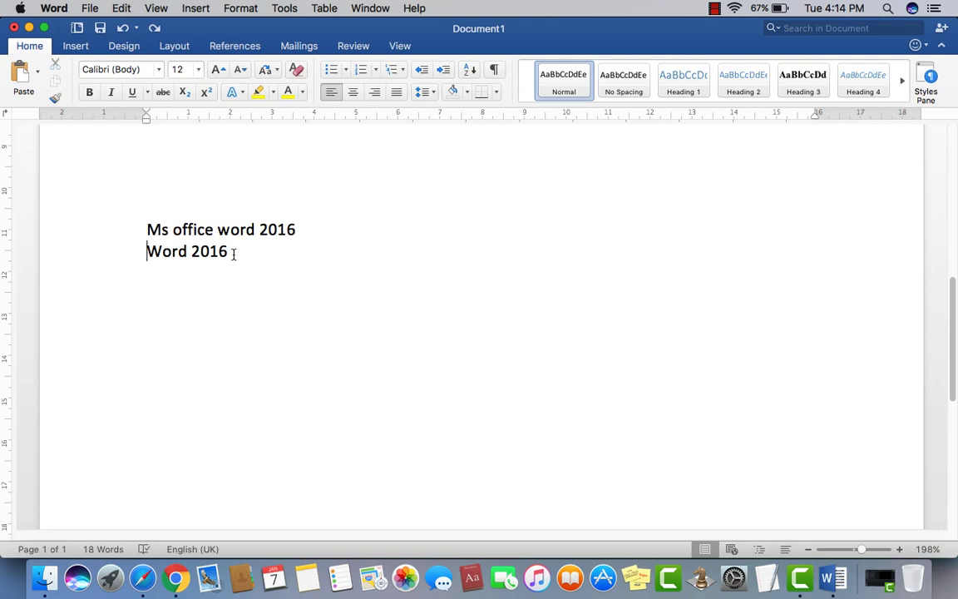
- Select 'Ms office word 2016' and 'Word 2016' and apply UPPERCASE from Change Case
drag(147, 229, 228, 251)
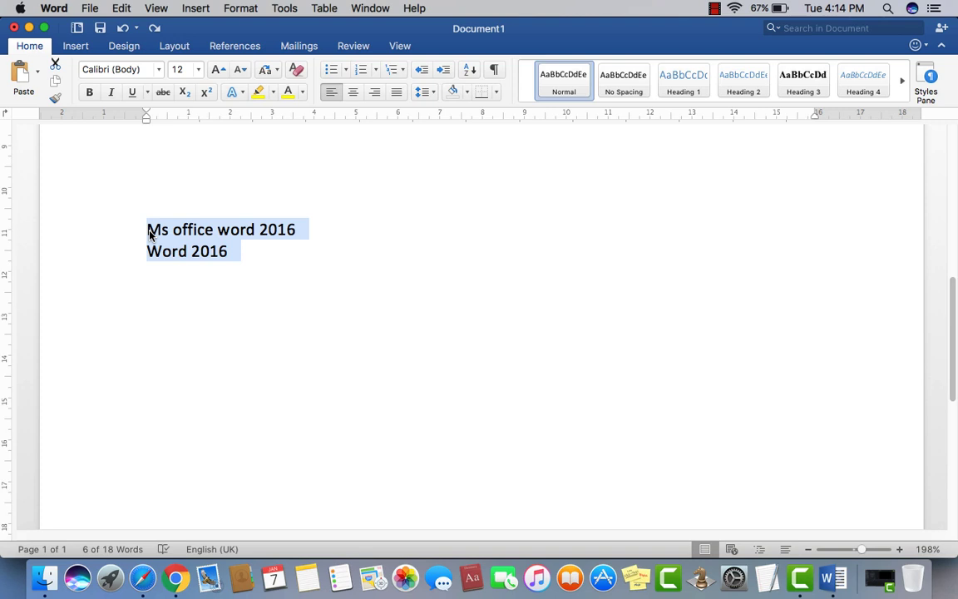
mouse_move(255, 262)
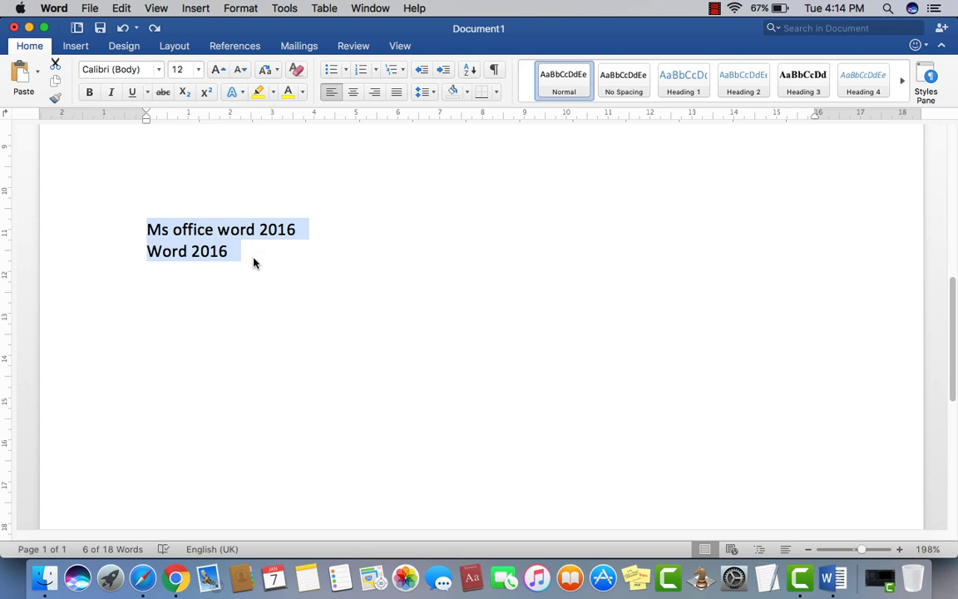
mouse_move(269, 121)
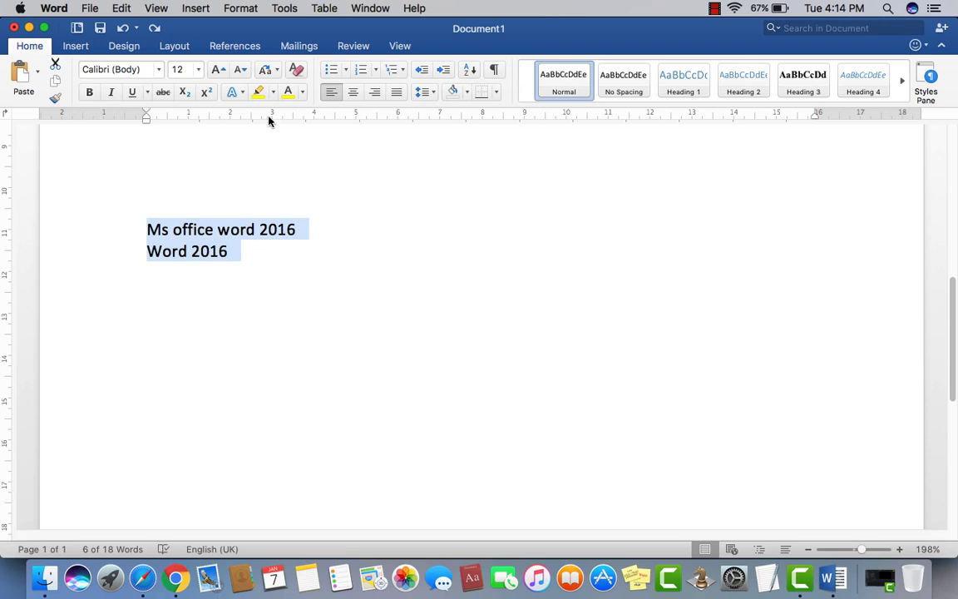
mouse_move(266, 69)
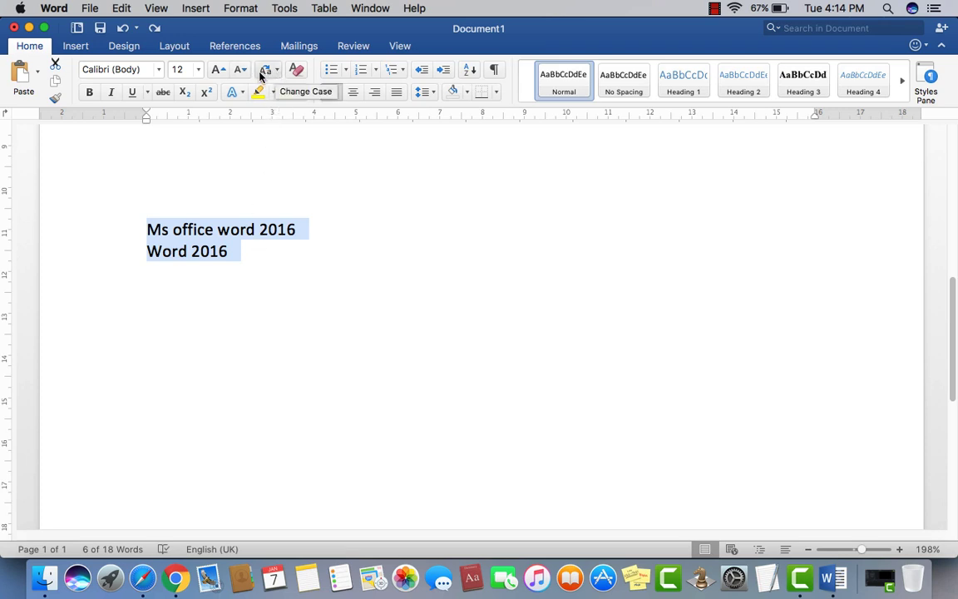
click(264, 70)
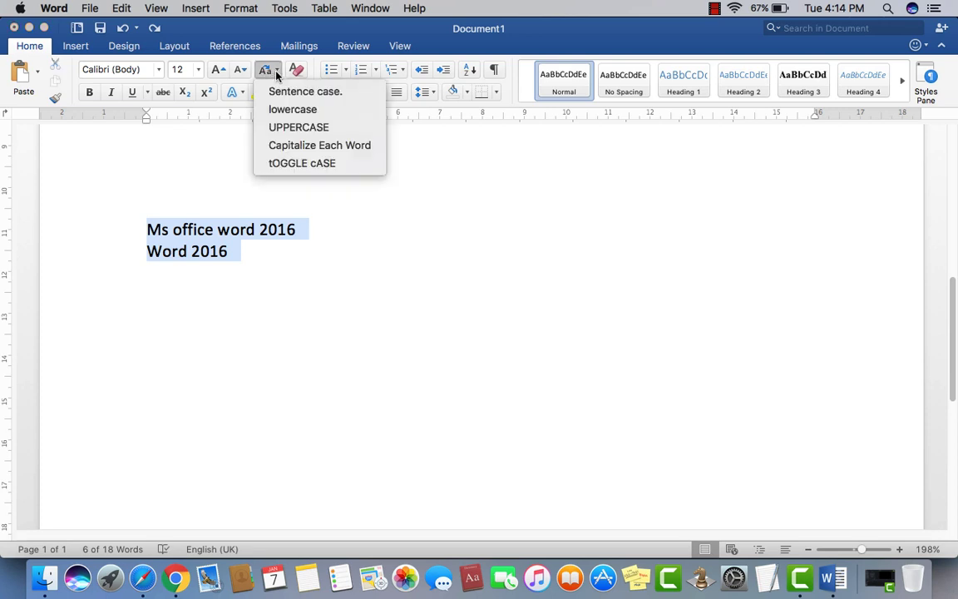
mouse_move(297, 127)
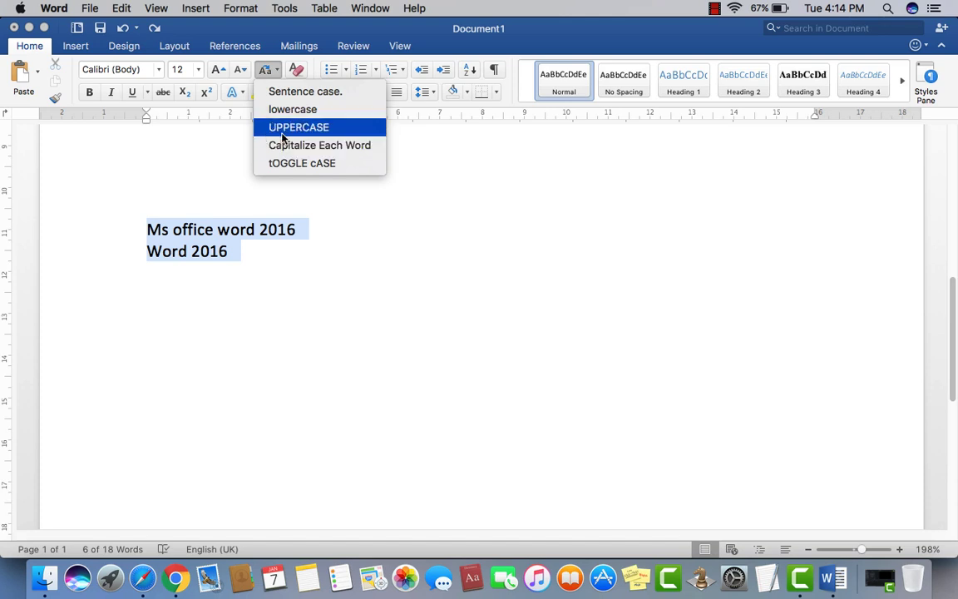
mouse_move(298, 137)
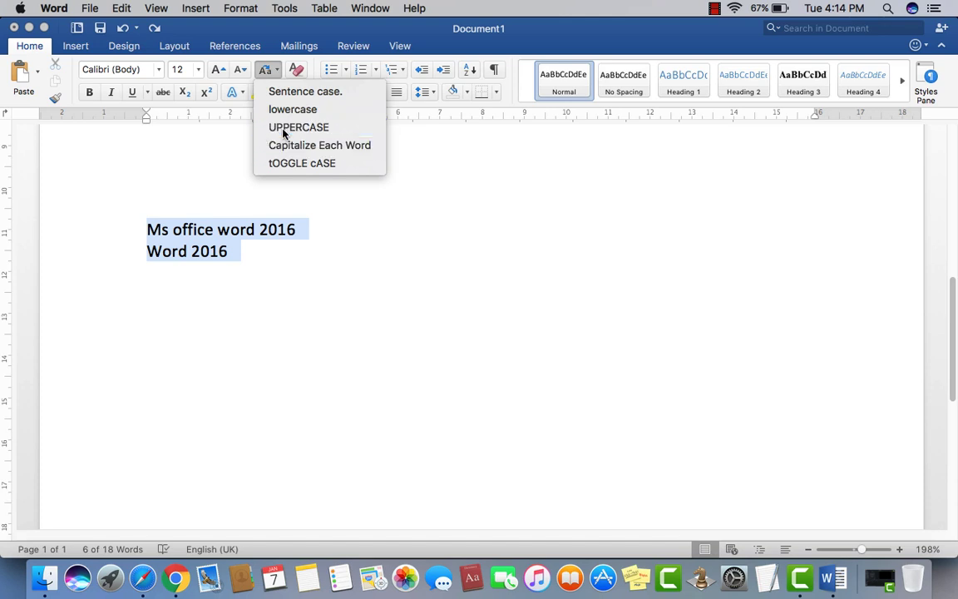
click(298, 126)
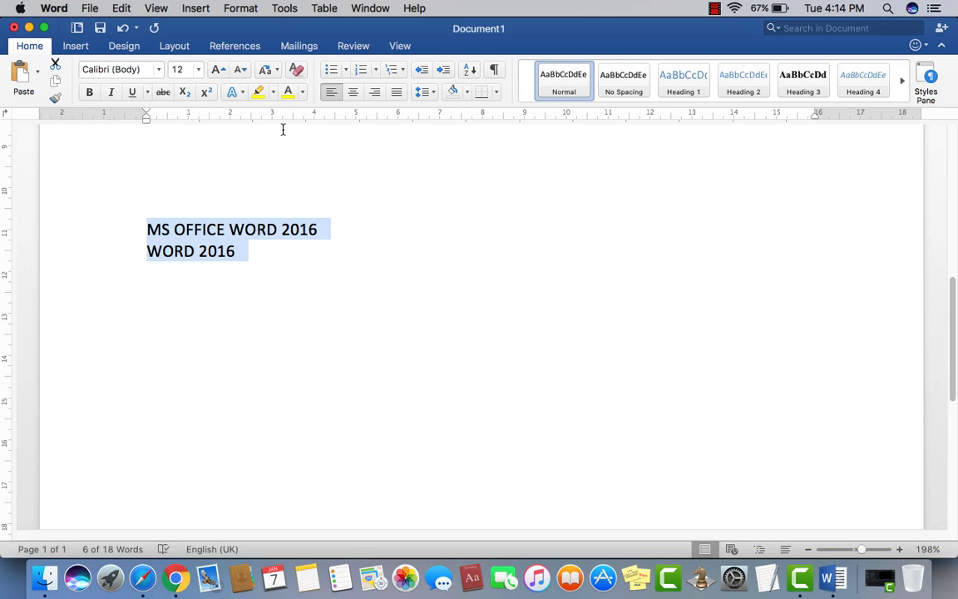
click(243, 250)
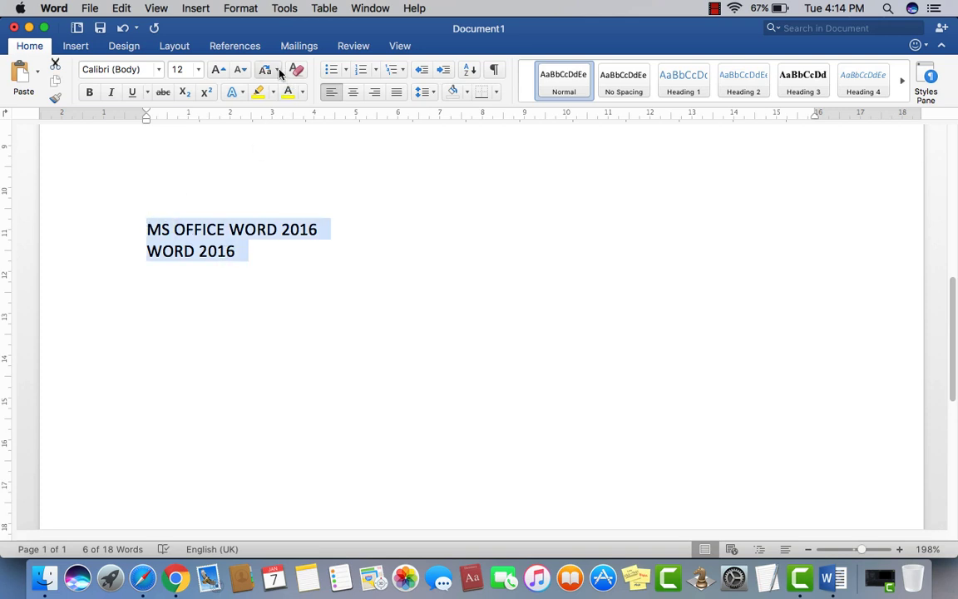
- Switch both 2016 lines through Capitalize Each Word, UPPERCASE, then Sentence case
click(264, 69)
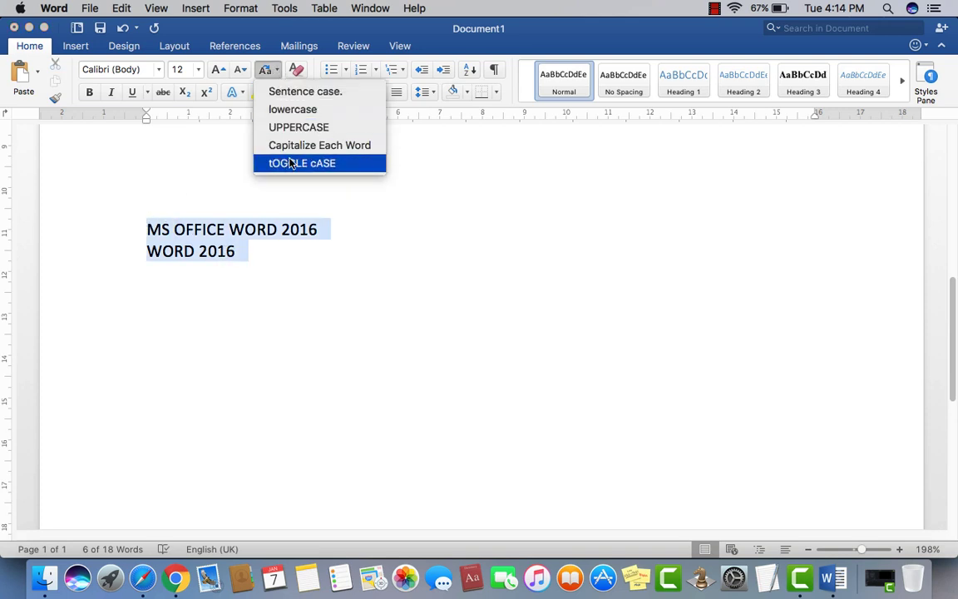
mouse_move(298, 126)
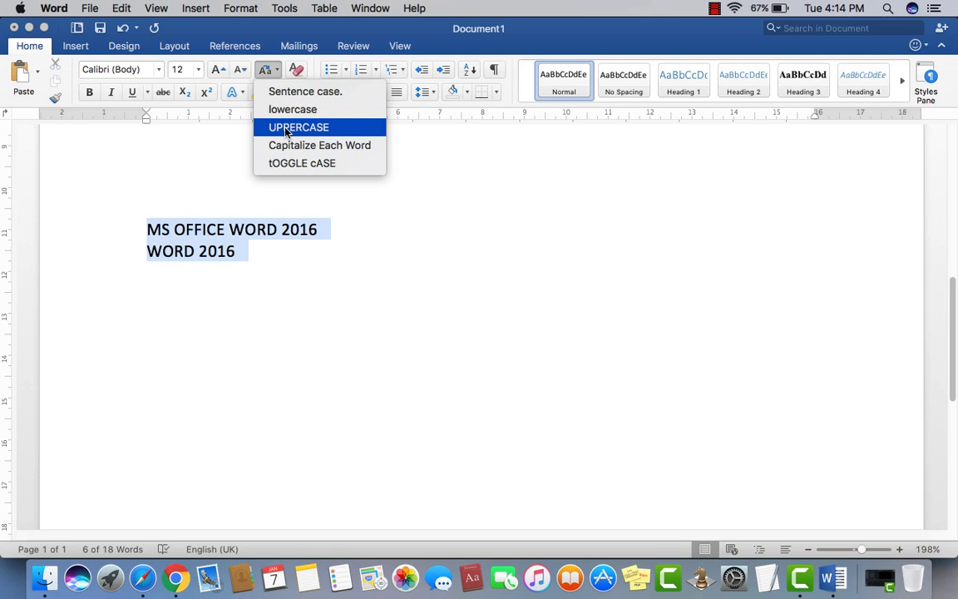
mouse_move(299, 144)
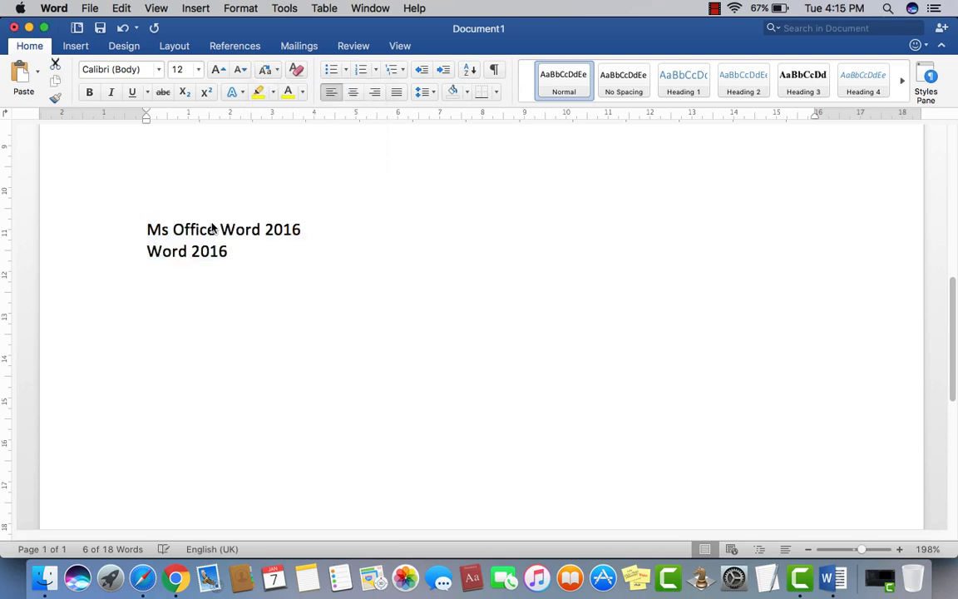
drag(148, 229, 229, 252)
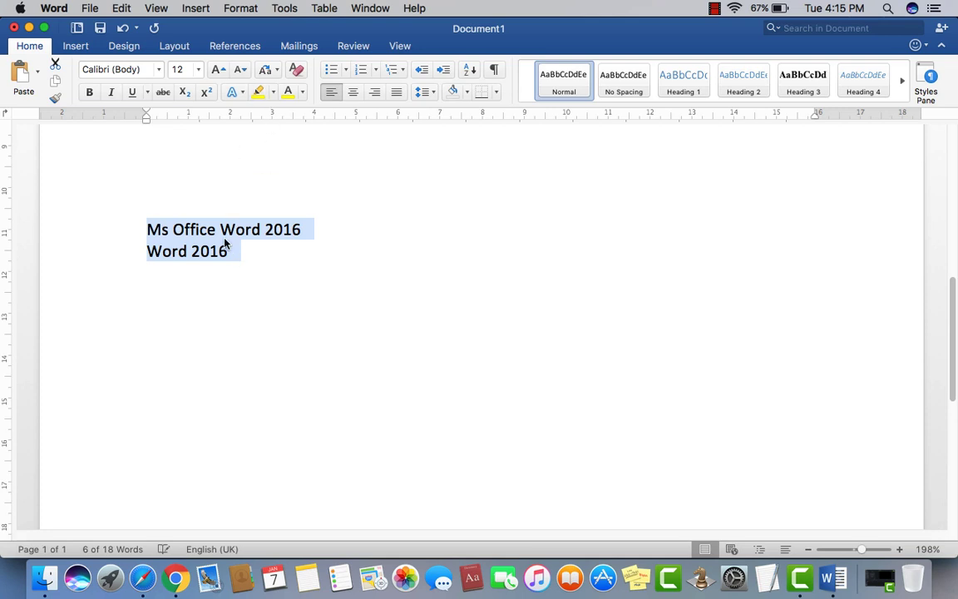
click(264, 69)
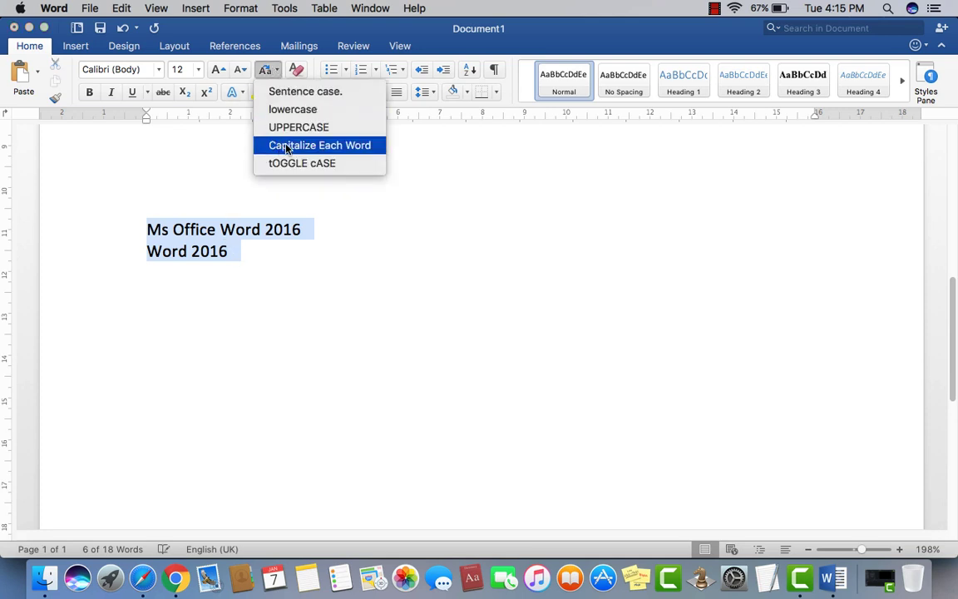
click(298, 126)
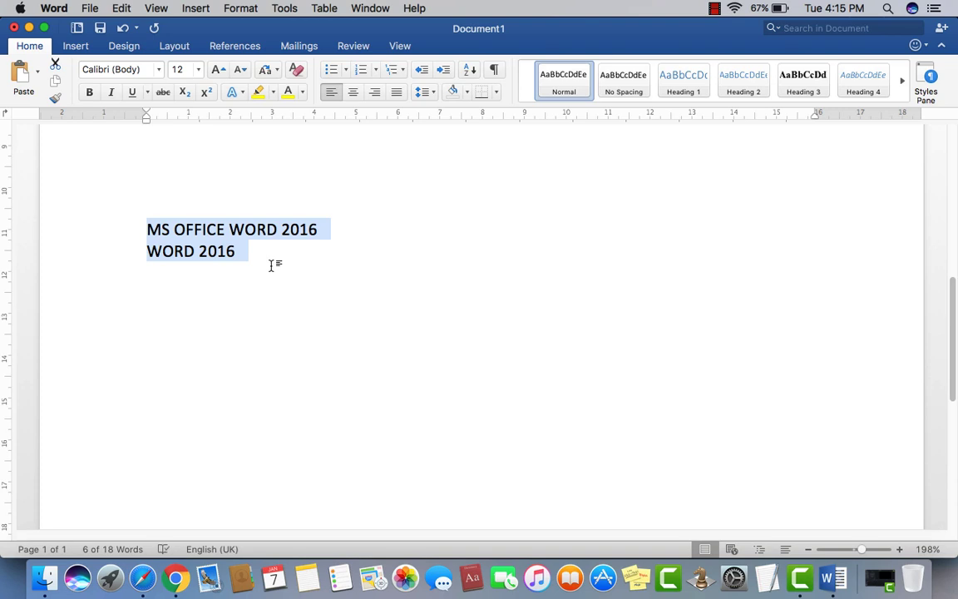
click(264, 69)
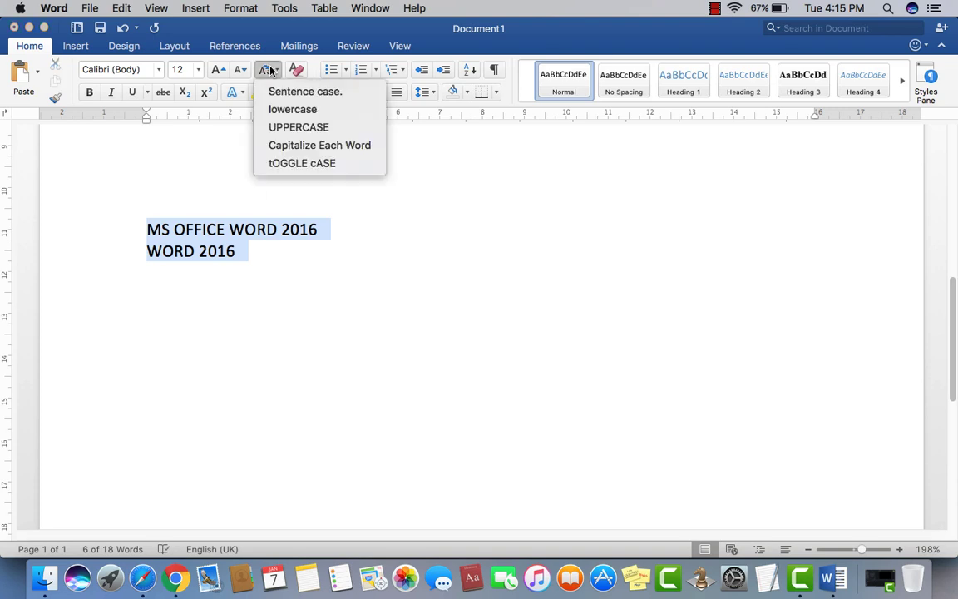
click(305, 92)
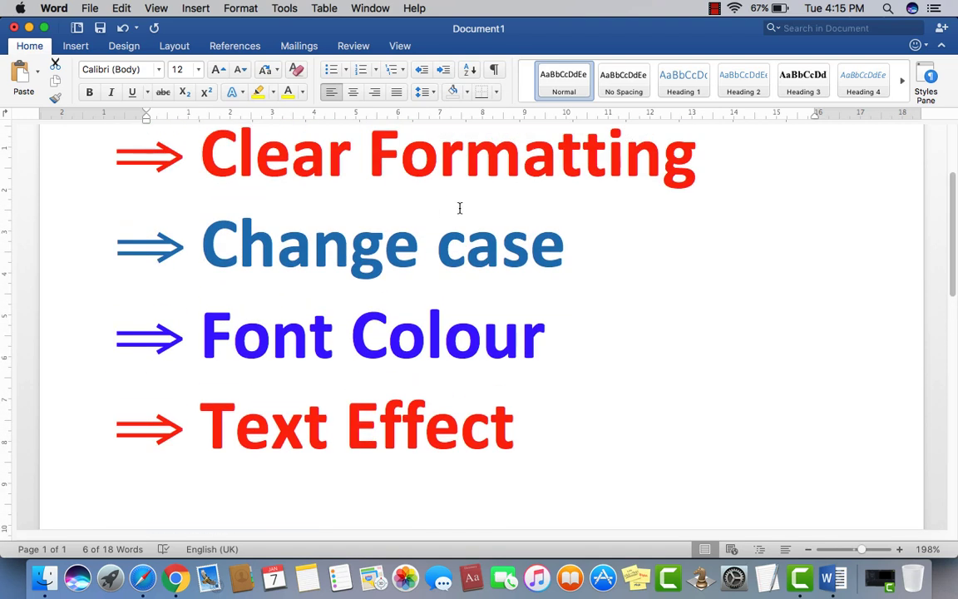
- Deselect the Change case heading, scroll down and select the 'Ms office word 2016' line
triple_click(382, 241)
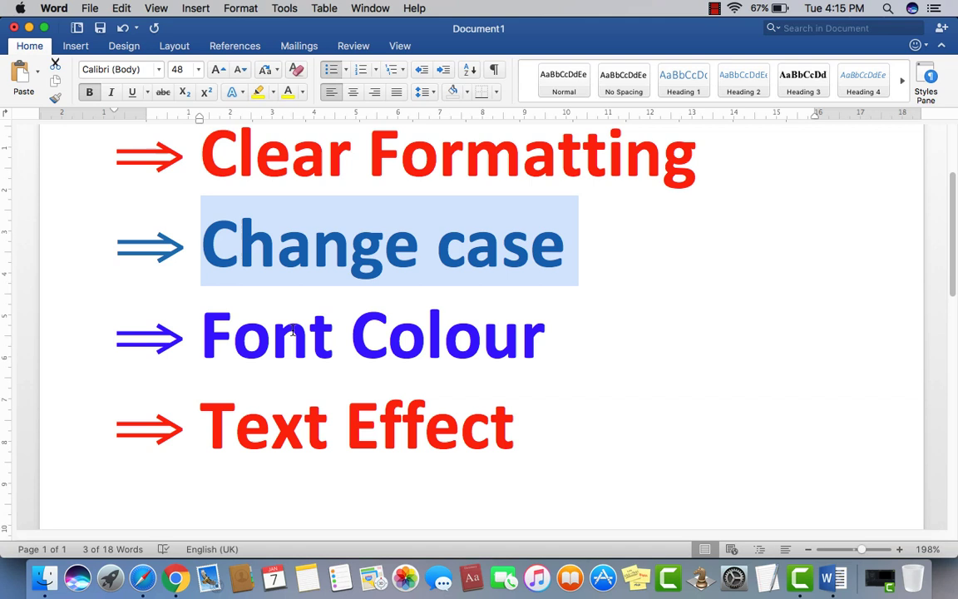
click(524, 335)
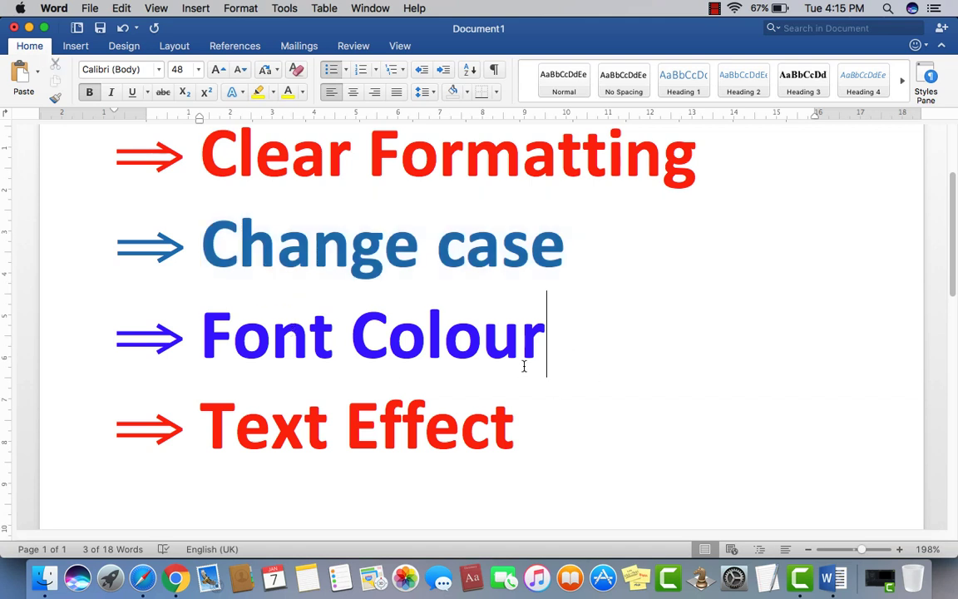
scroll(down, 3)
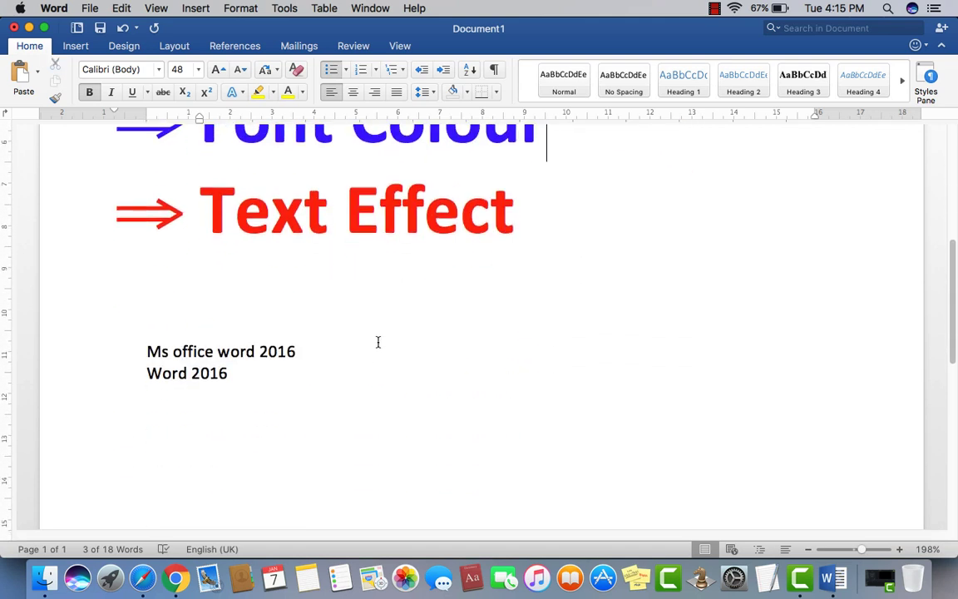
triple_click(221, 351)
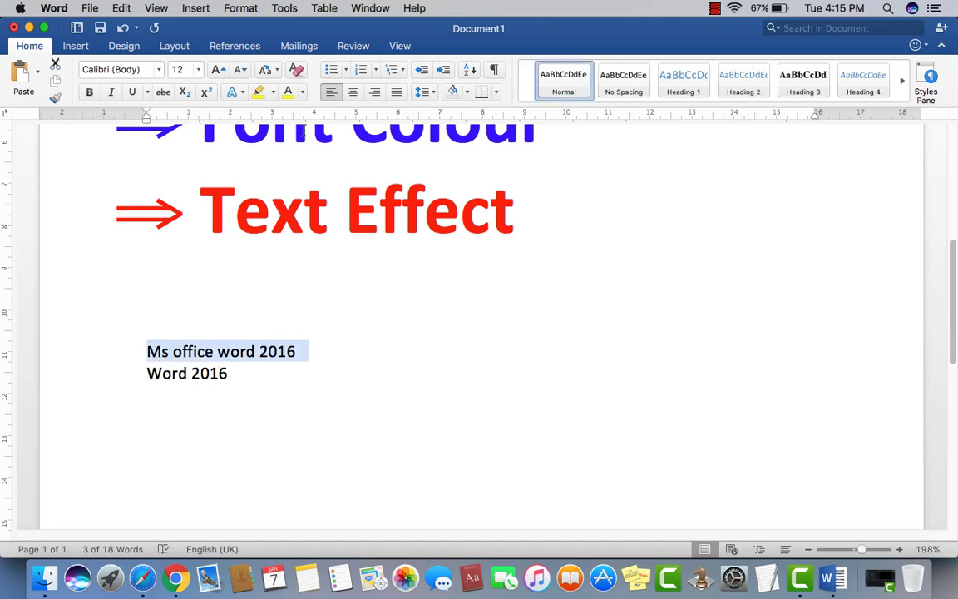
- Colour 'Ms office word 2016' lavender purple using the More Colors colour wheel
click(289, 91)
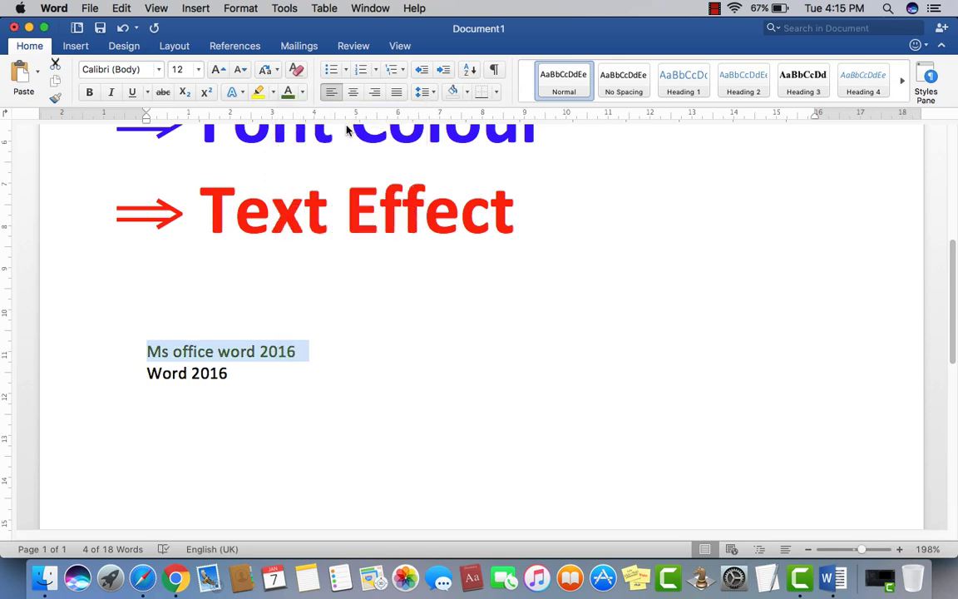
click(298, 92)
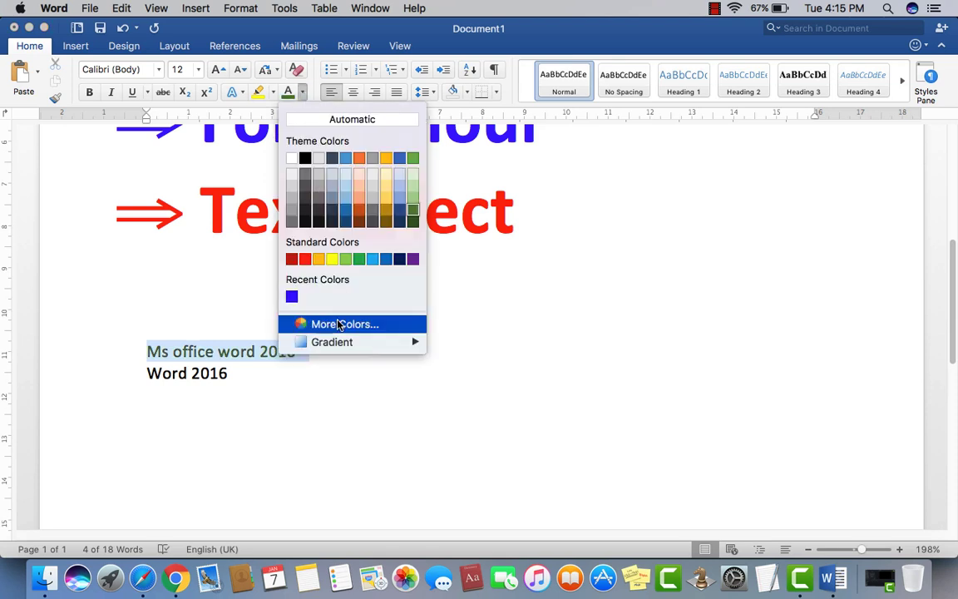
click(345, 324)
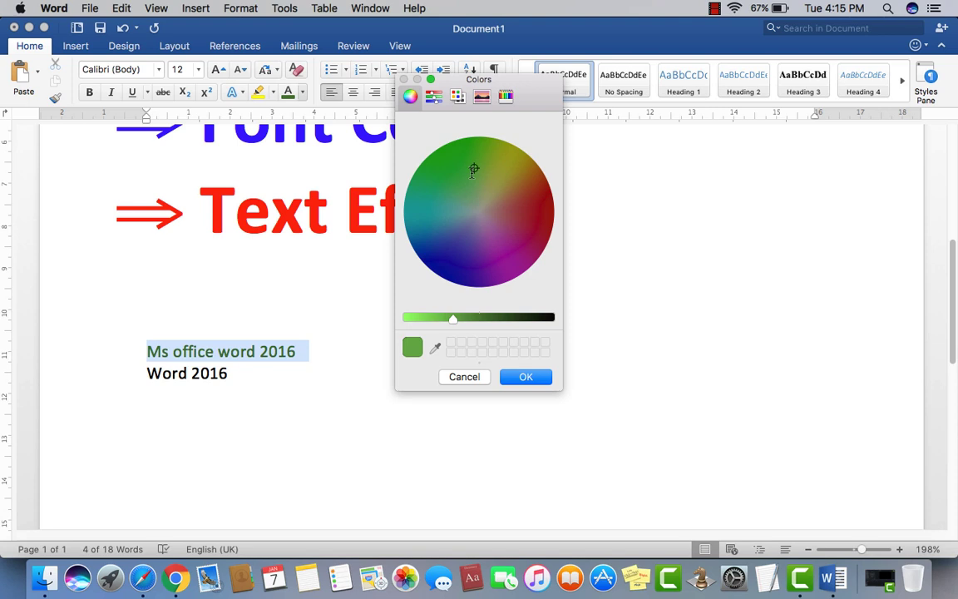
click(501, 201)
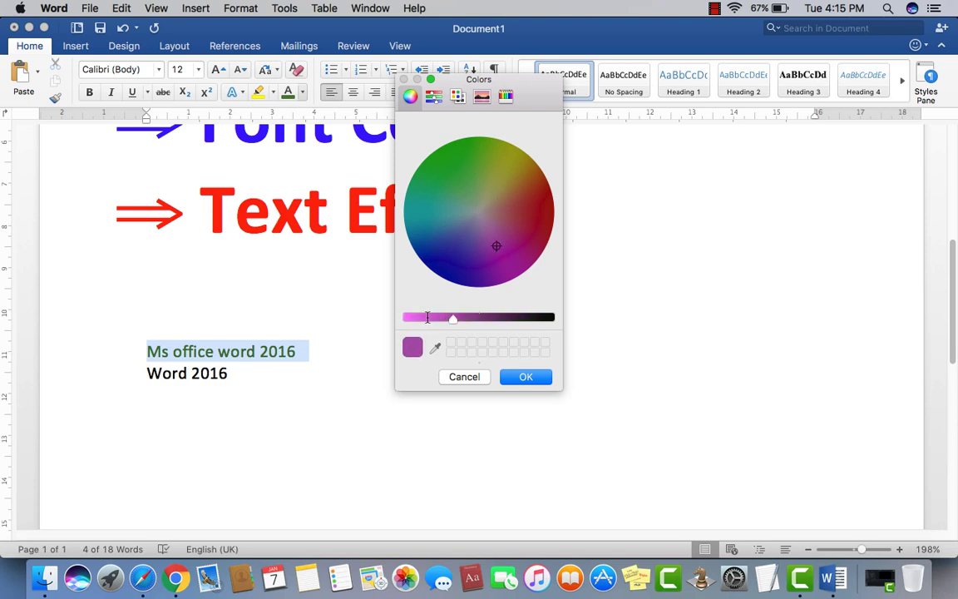
click(457, 254)
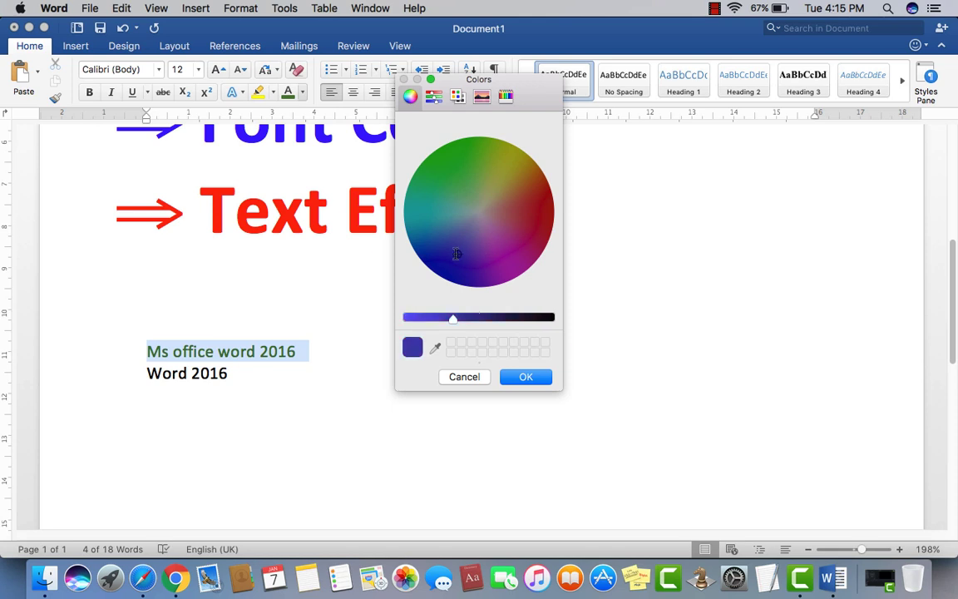
click(487, 233)
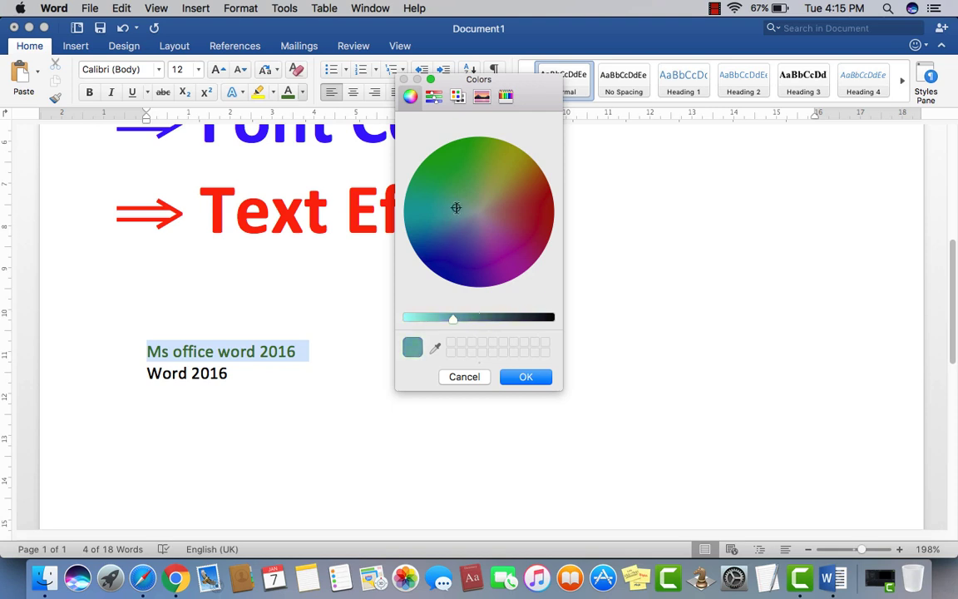
click(482, 236)
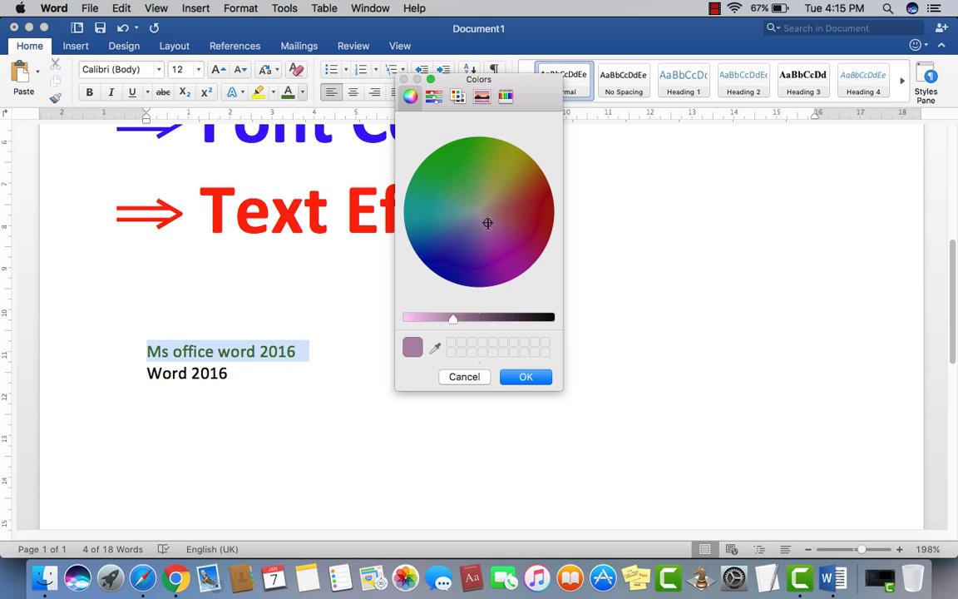
click(526, 377)
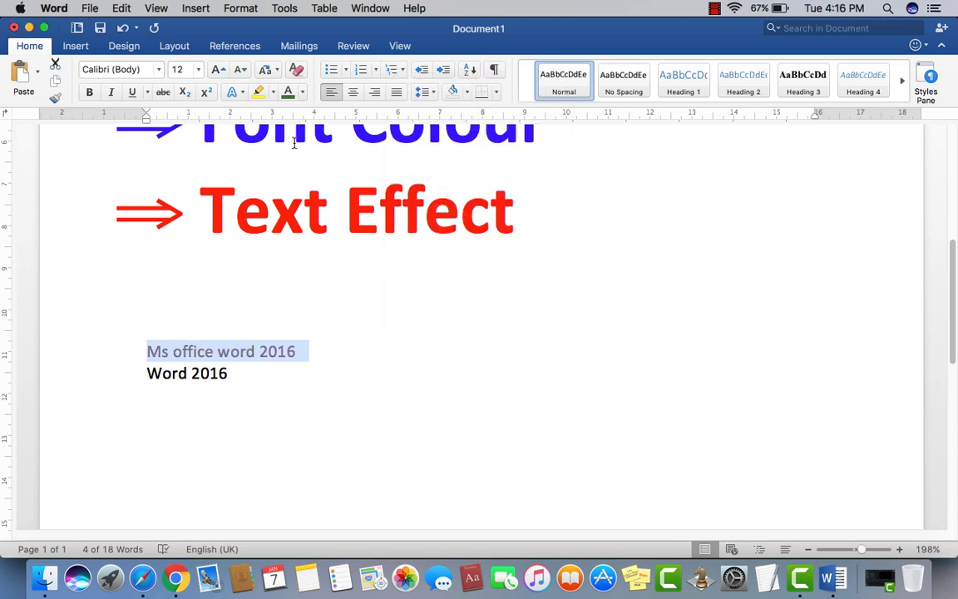
- Set the 'Ms office word 2016' line to 28 pt with Automatic (black) font colour
click(298, 92)
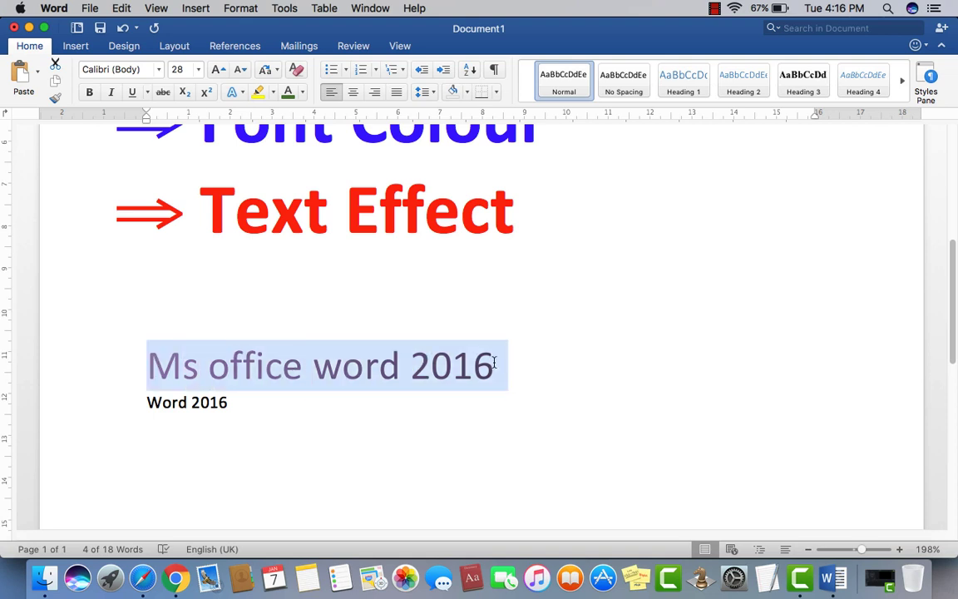
click(305, 91)
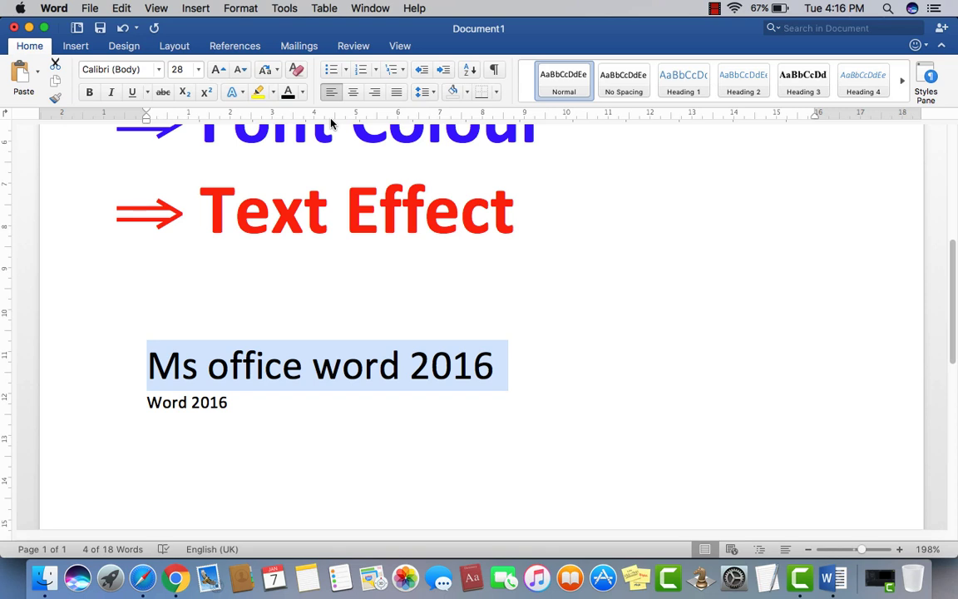
click(304, 91)
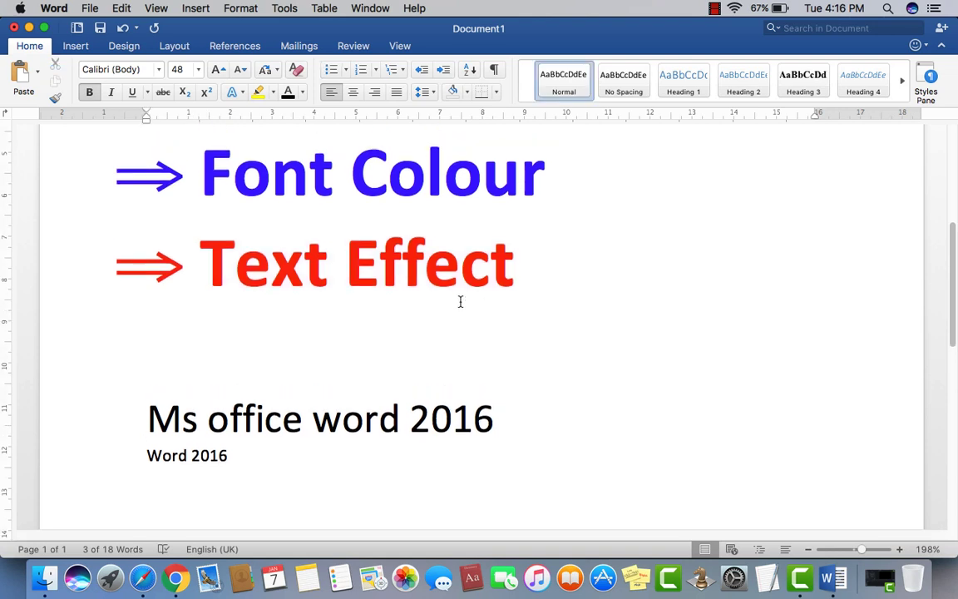
- Apply a grey preset from the Text Effects gallery to both 2016 lines
scroll(down, 3)
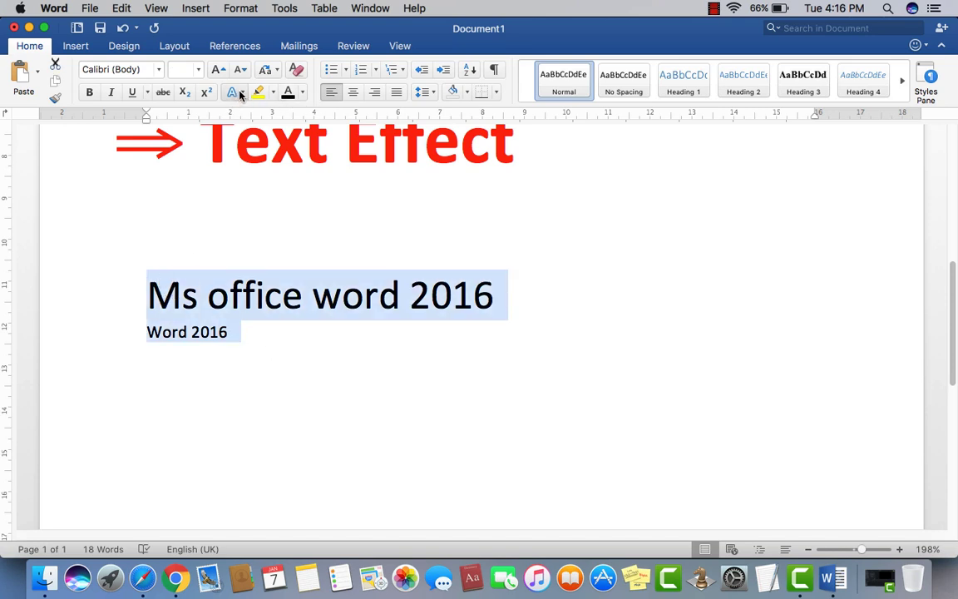
mouse_move(231, 92)
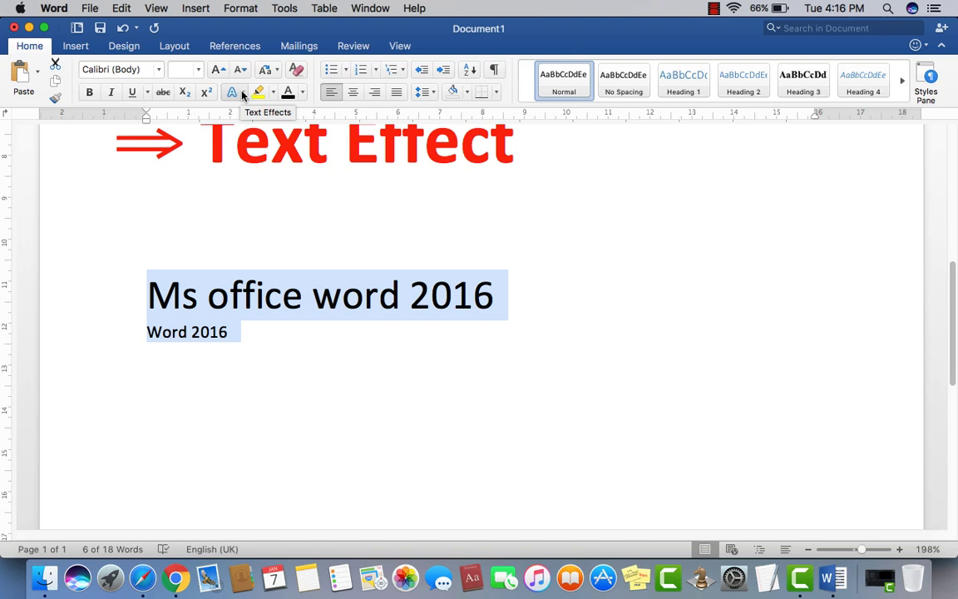
click(233, 92)
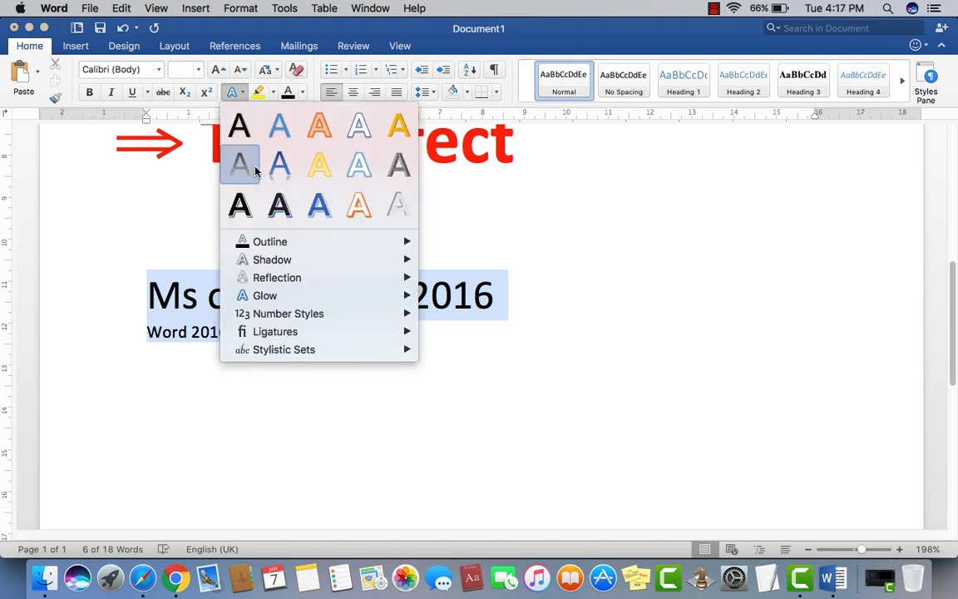
mouse_move(399, 165)
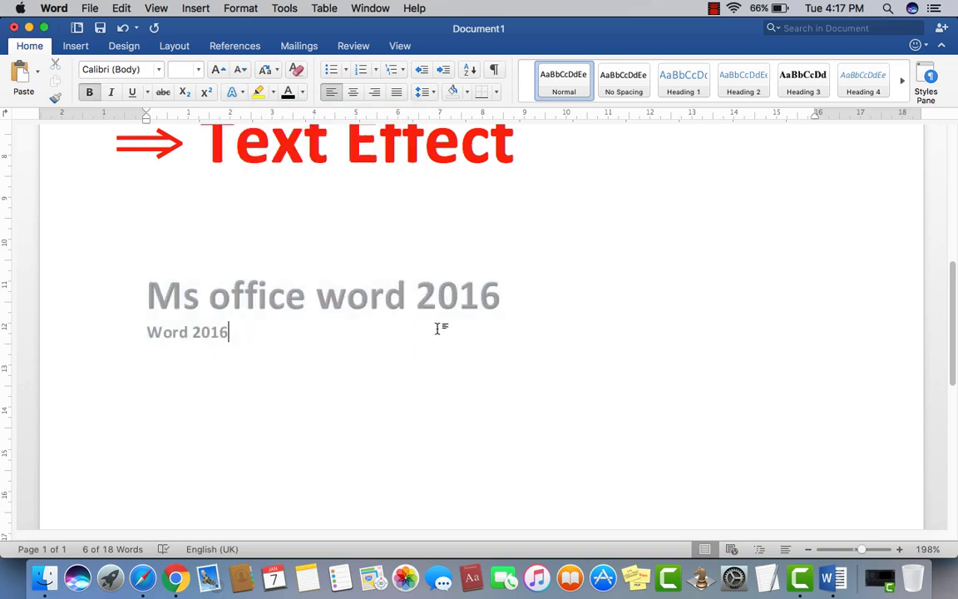
drag(146, 295, 229, 332)
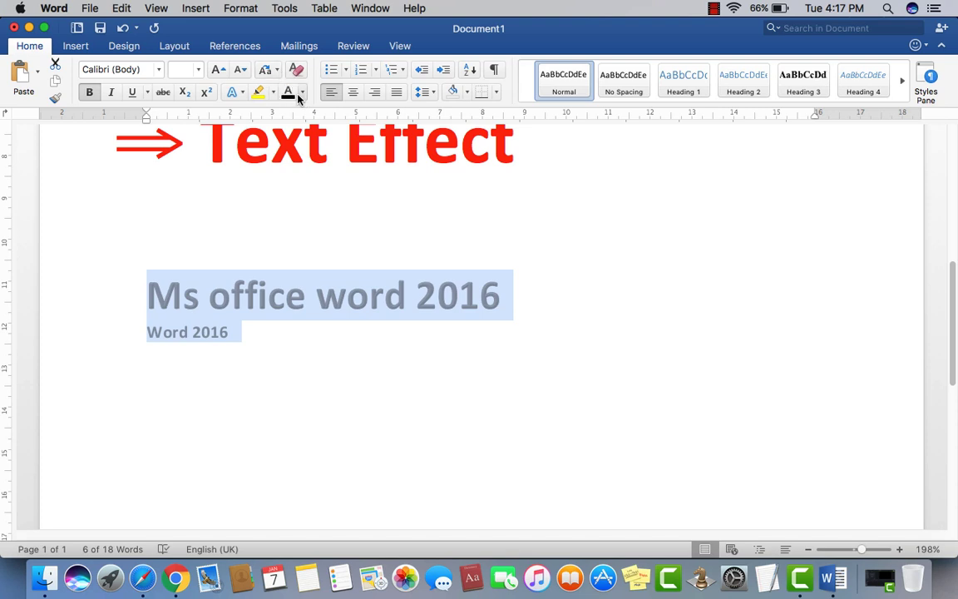
- Give both lines a blue text outline, grow the font, and add a blue glow
click(232, 92)
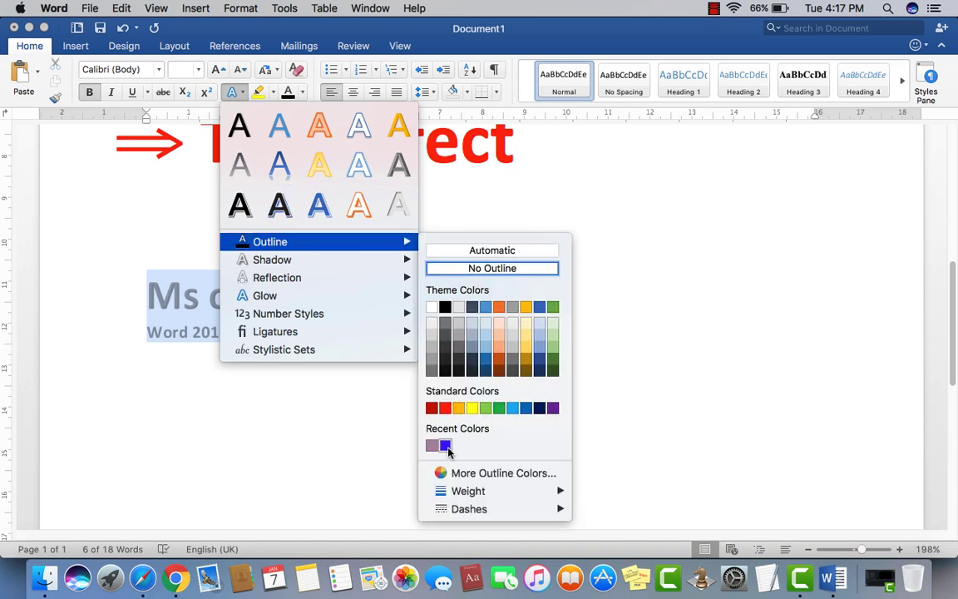
click(444, 445)
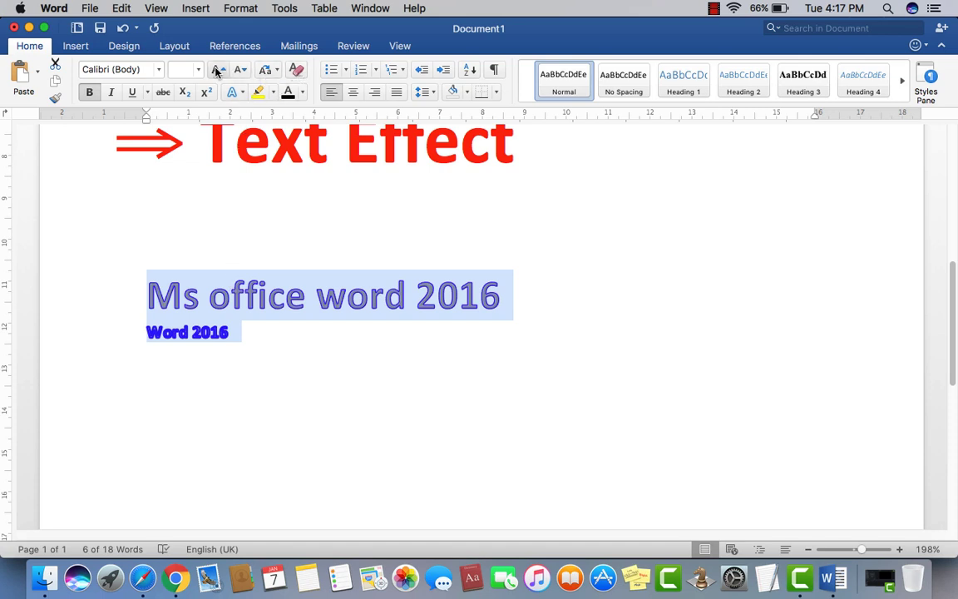
click(217, 69)
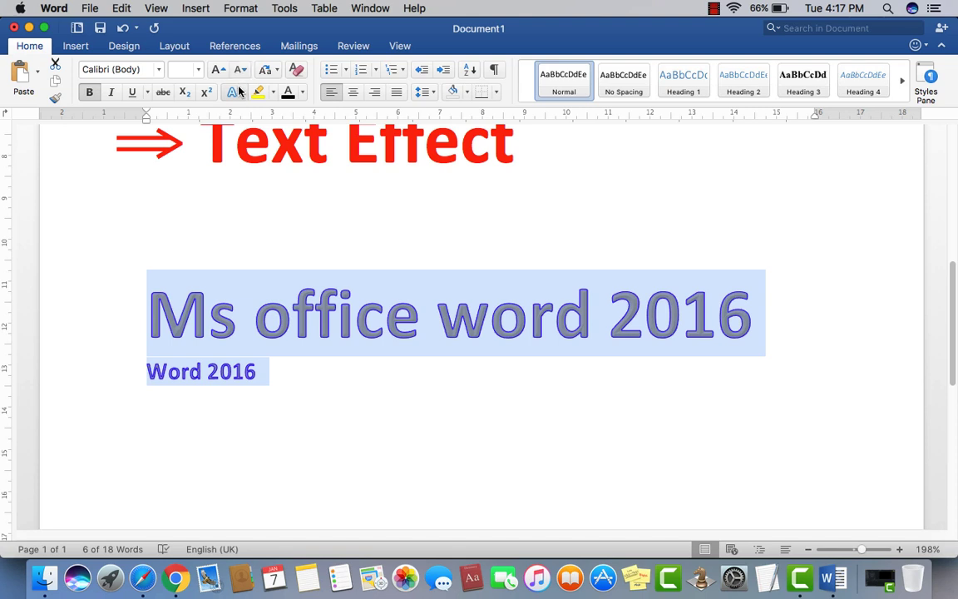
click(234, 92)
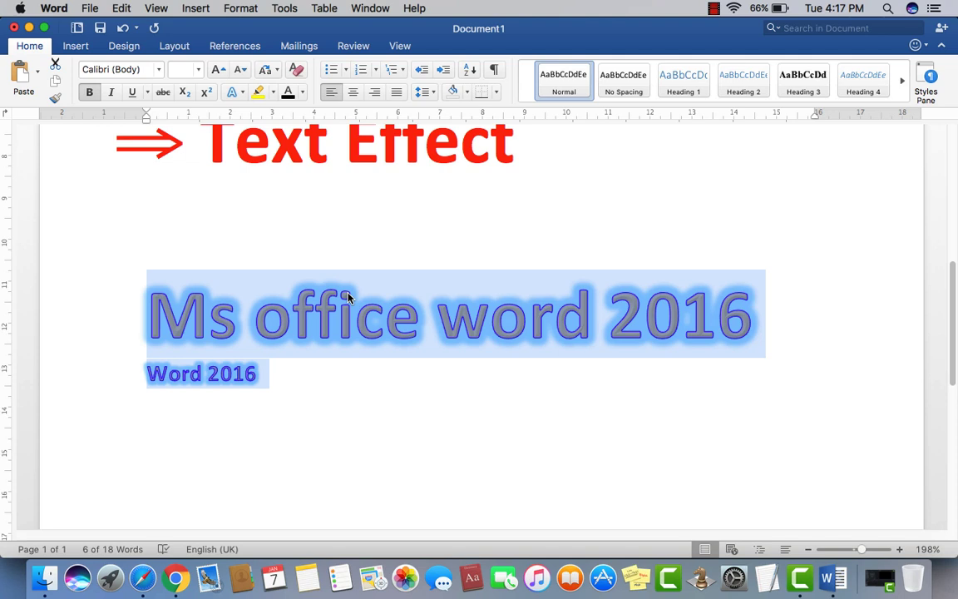
mouse_move(238, 213)
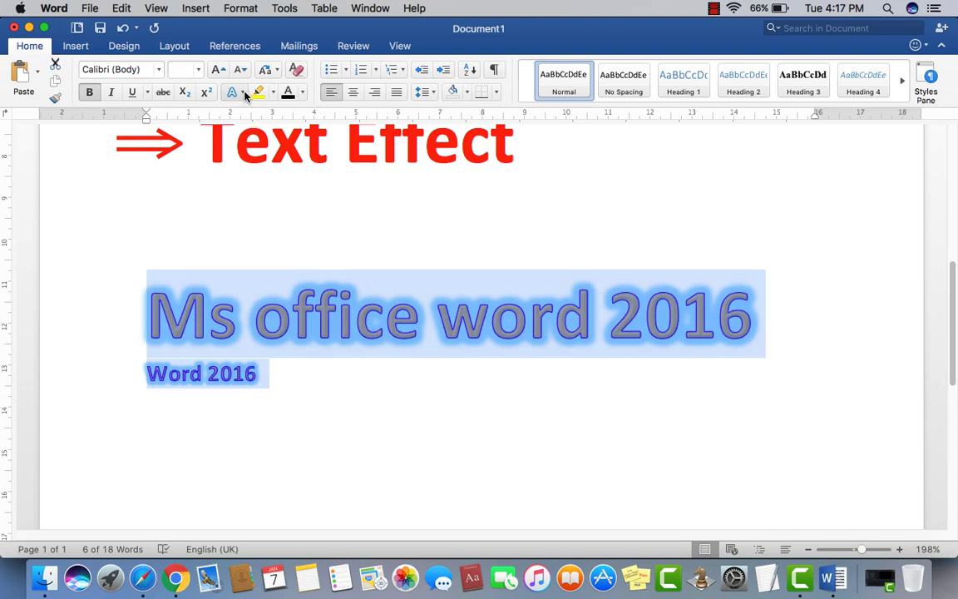
- Add a reflection variant beneath both lines from the Text Effects gallery
click(231, 91)
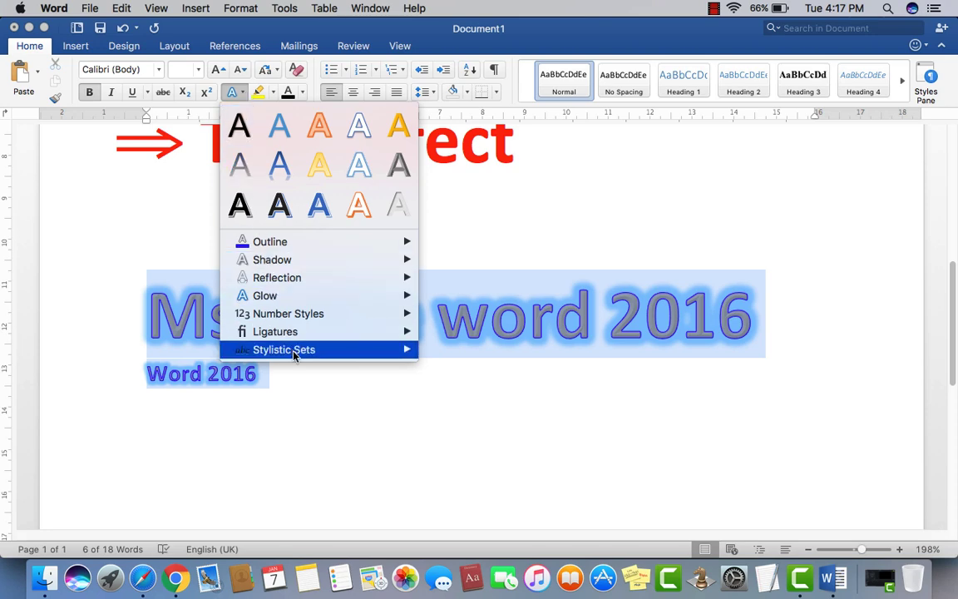
mouse_move(288, 314)
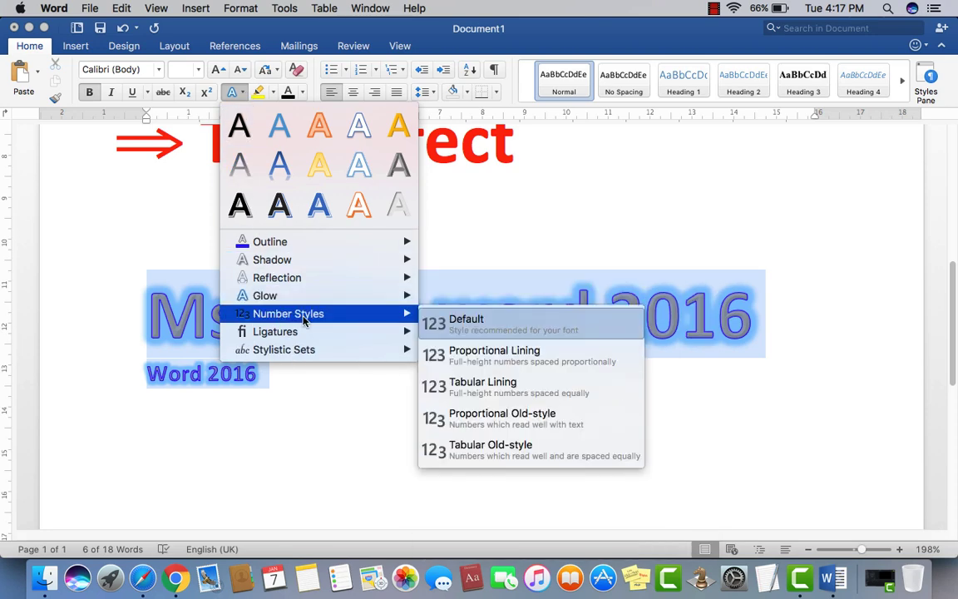
mouse_move(277, 277)
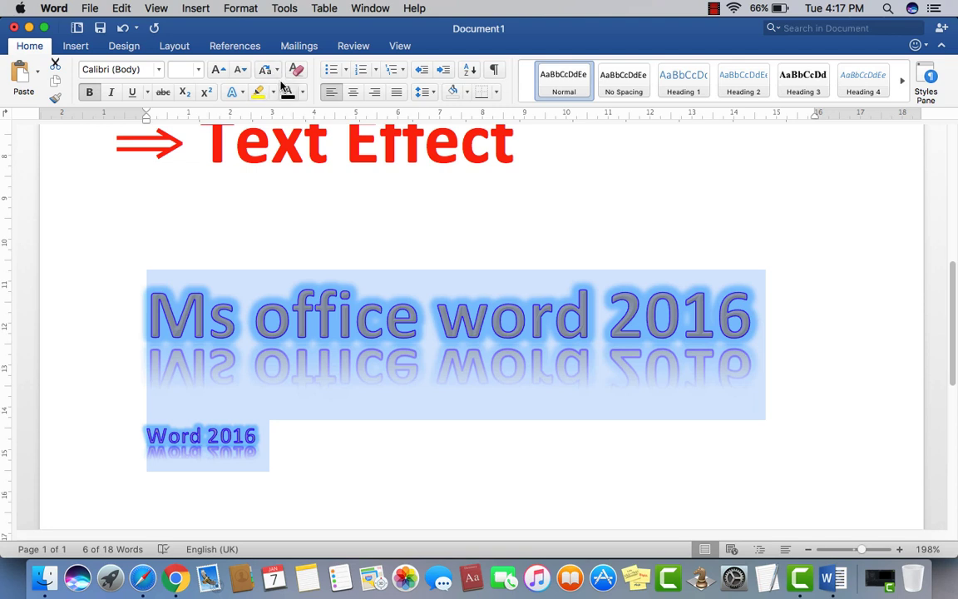
click(264, 69)
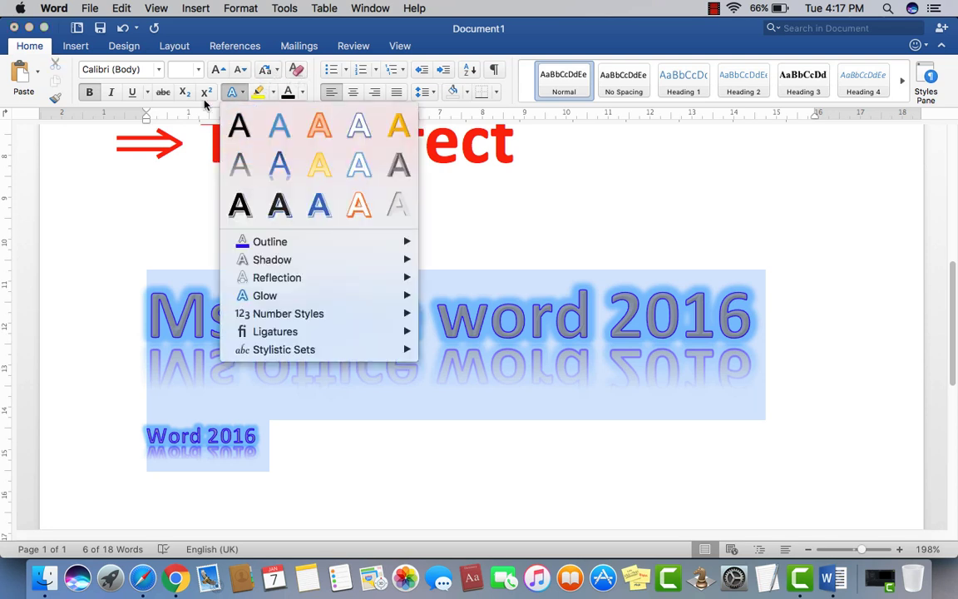
mouse_move(195, 279)
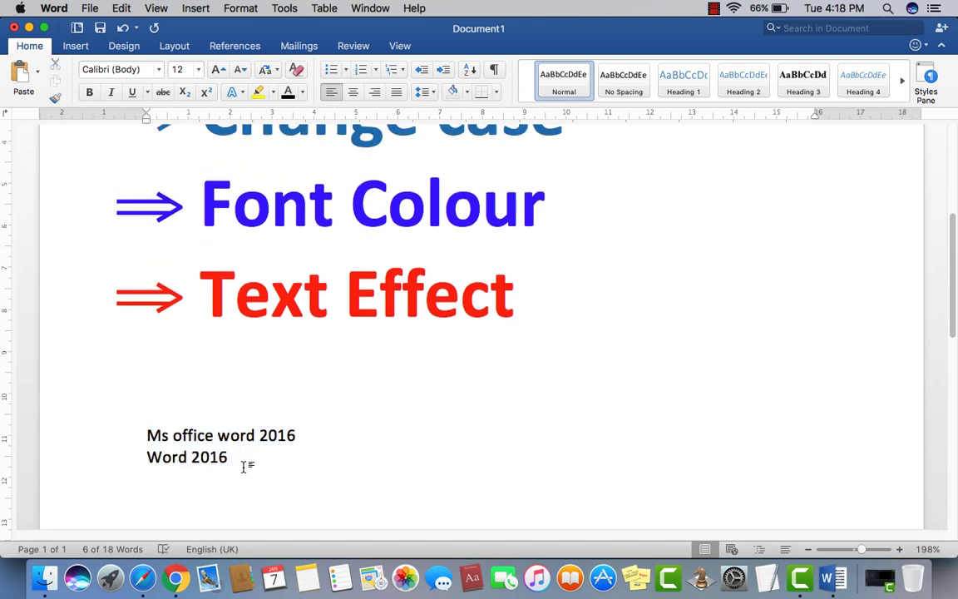
mouse_move(307, 460)
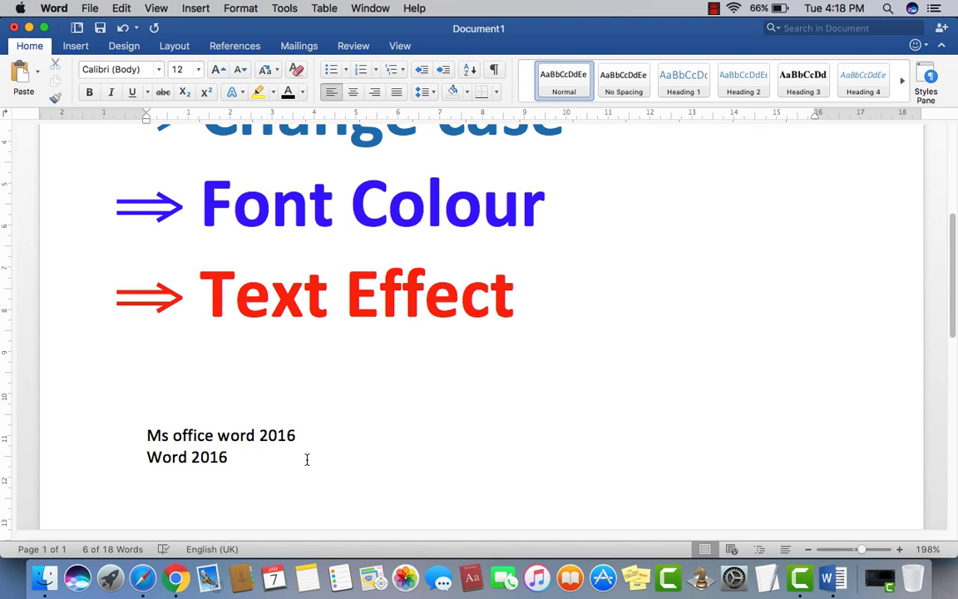